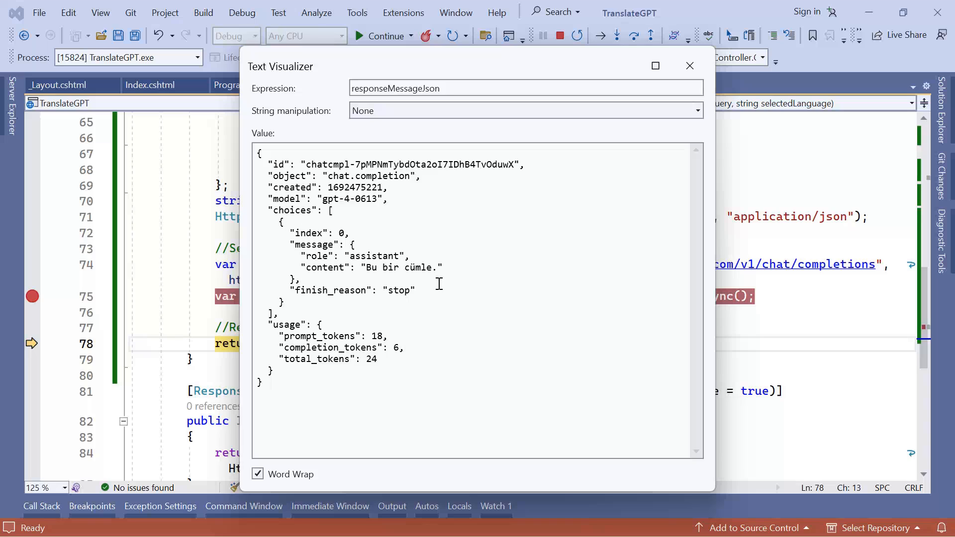
- Stop debugging, collapse wwwroot, and add a new DTOs folder to TranslateGPT
{"action": "double_click", "coordinate": [321, 268]}
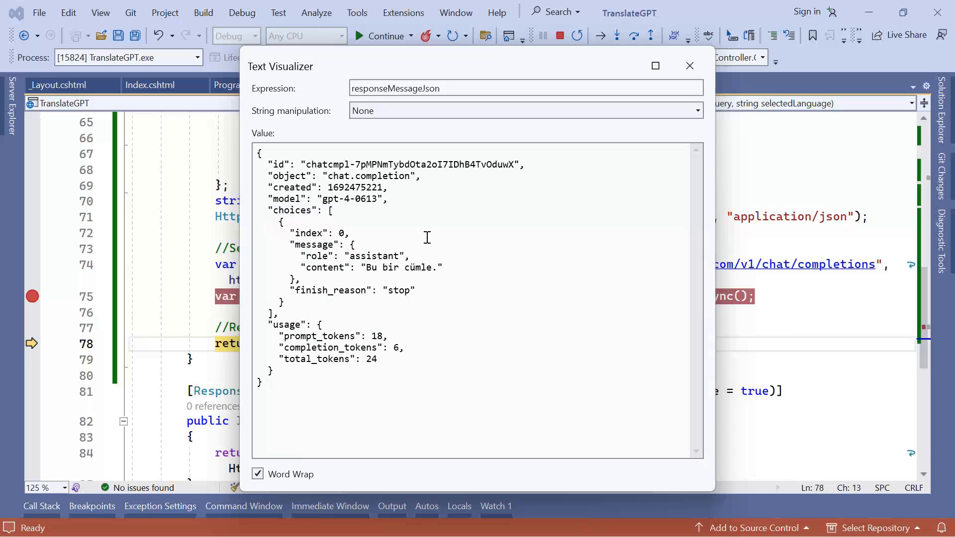
{"action": "mouse_move", "coordinate": [423, 272]}
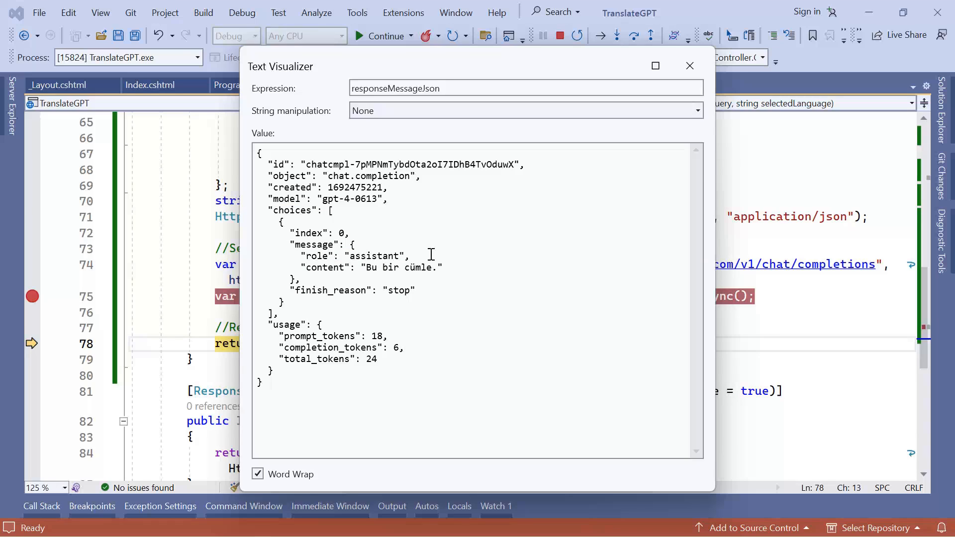
{"action": "mouse_move", "coordinate": [318, 397]}
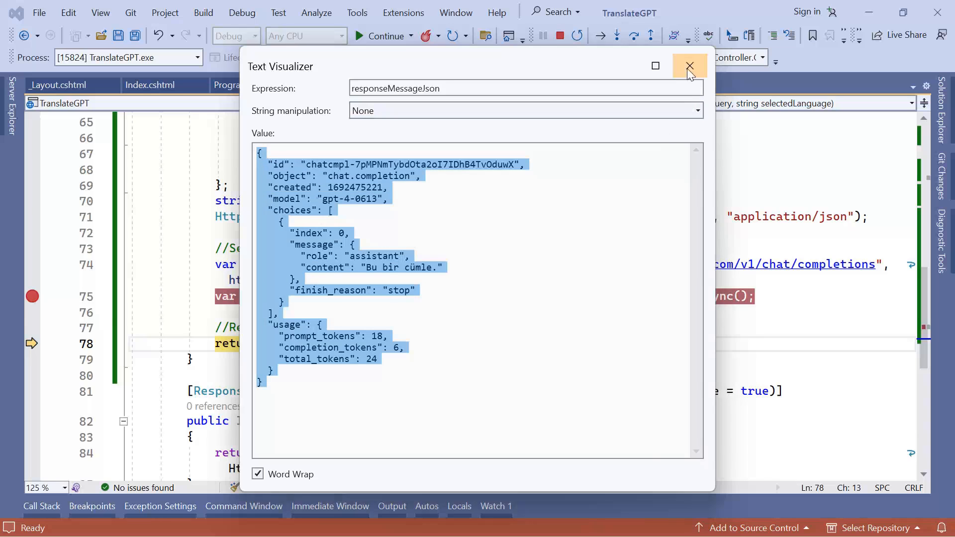
{"action": "left_click", "coordinate": [689, 66]}
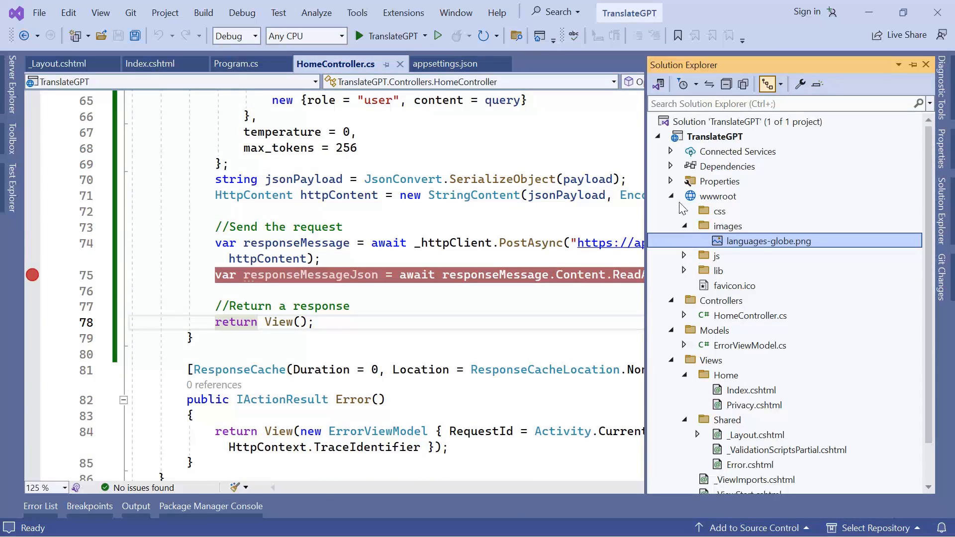
{"action": "left_click", "coordinate": [671, 196]}
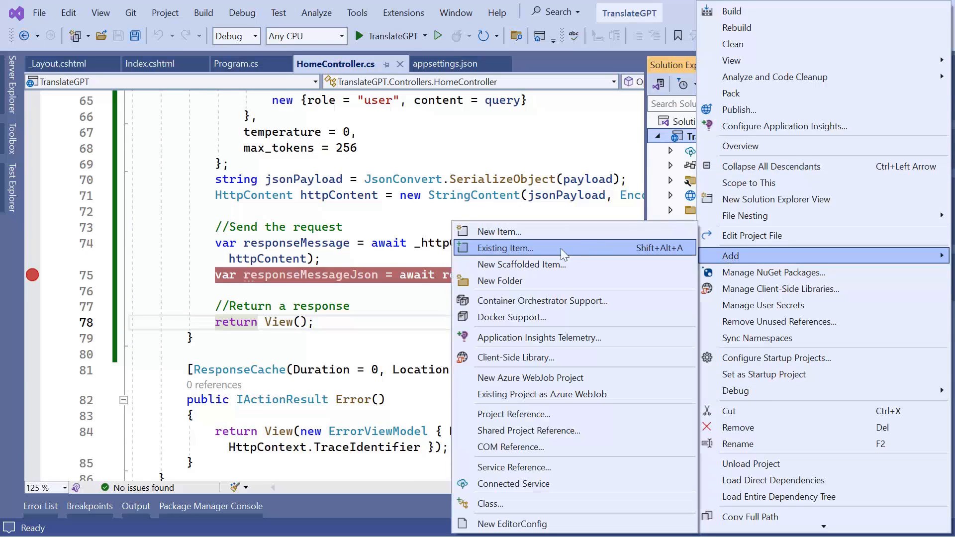
{"action": "left_click", "coordinate": [500, 281]}
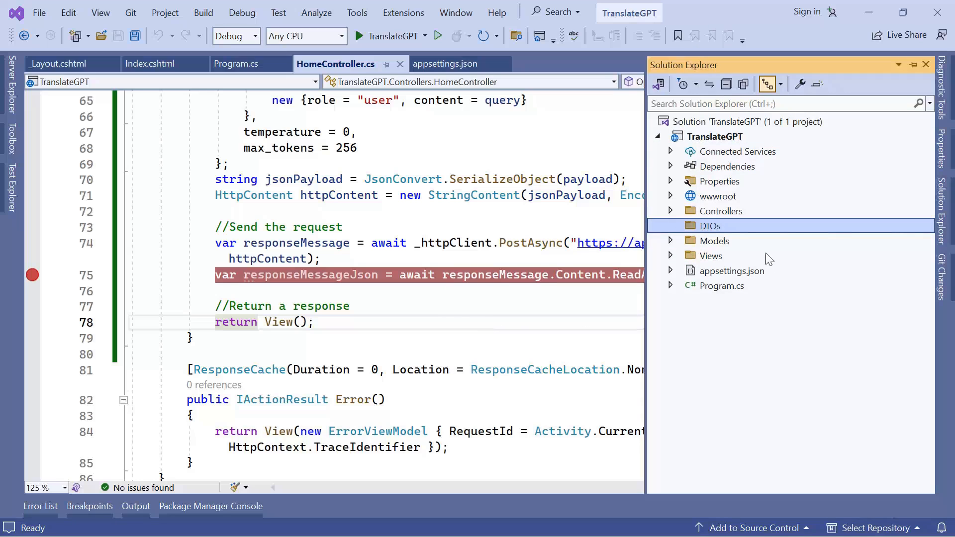
- Add a new class named OpenAIResponse under the DTOs folder
{"action": "right_click", "coordinate": [710, 226]}
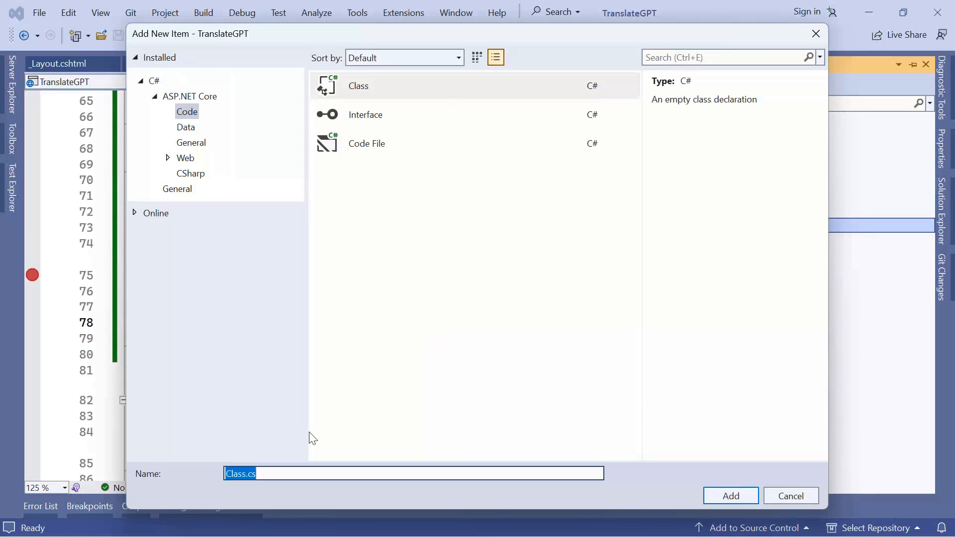
{"action": "type", "text": "Open"}
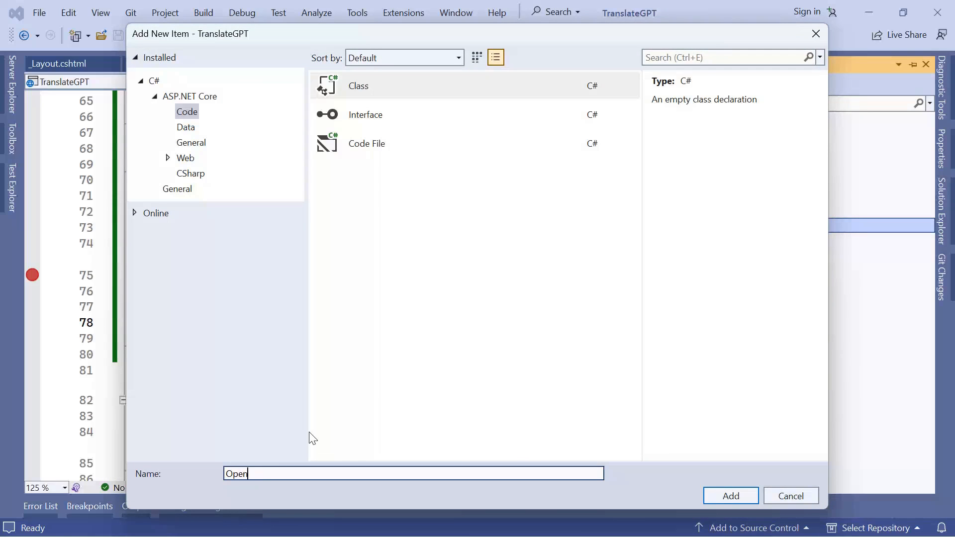
{"action": "type", "text": "AI"}
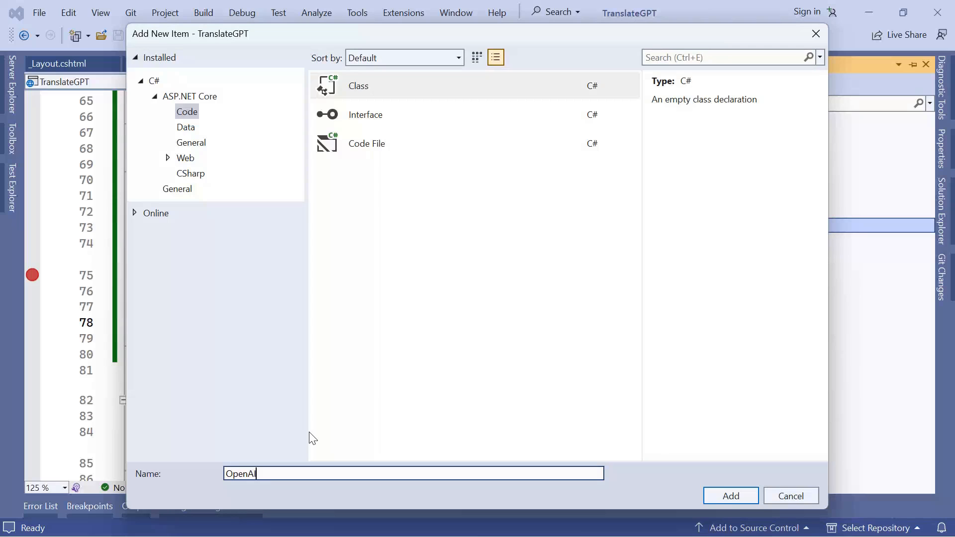
{"action": "type", "text": "Response"}
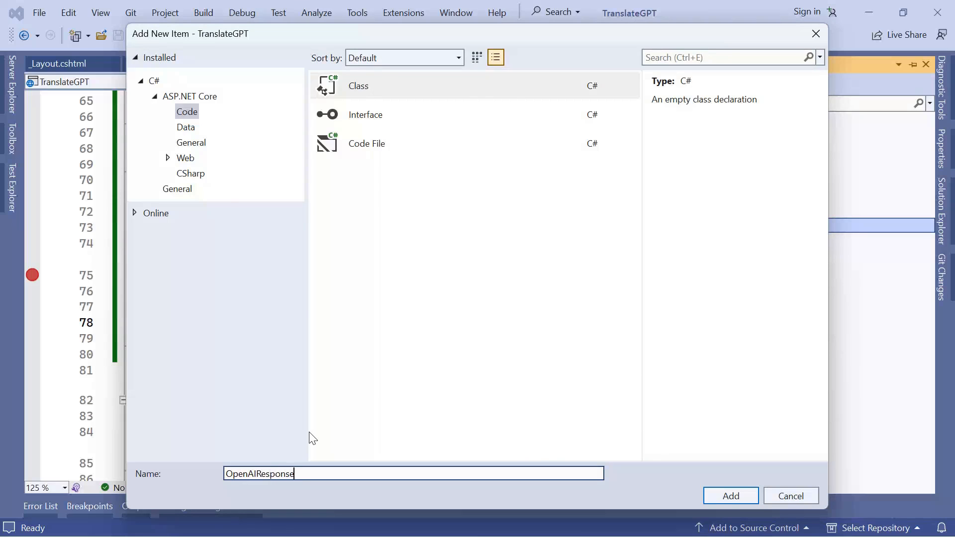
{"action": "left_click", "coordinate": [730, 496]}
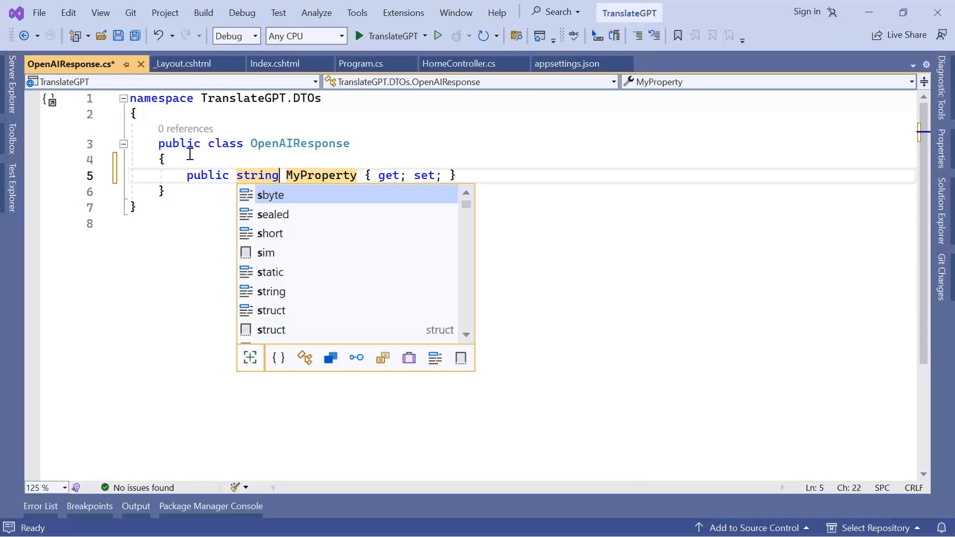
- Type auto-properties Id, Object, Created, Model and List<Choice> Choices into OpenAIResponse
{"action": "type", "text": "Id"}
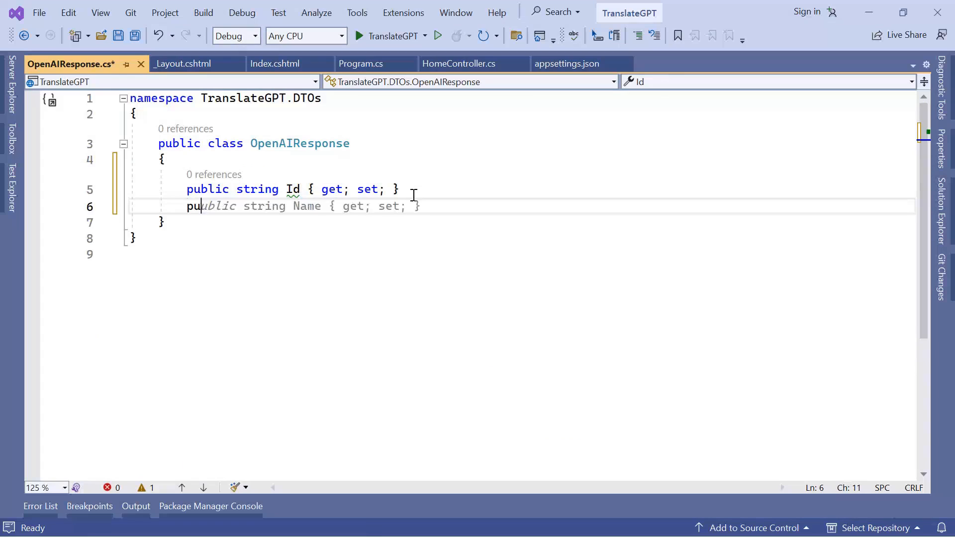
{"action": "type", "text": "O"}
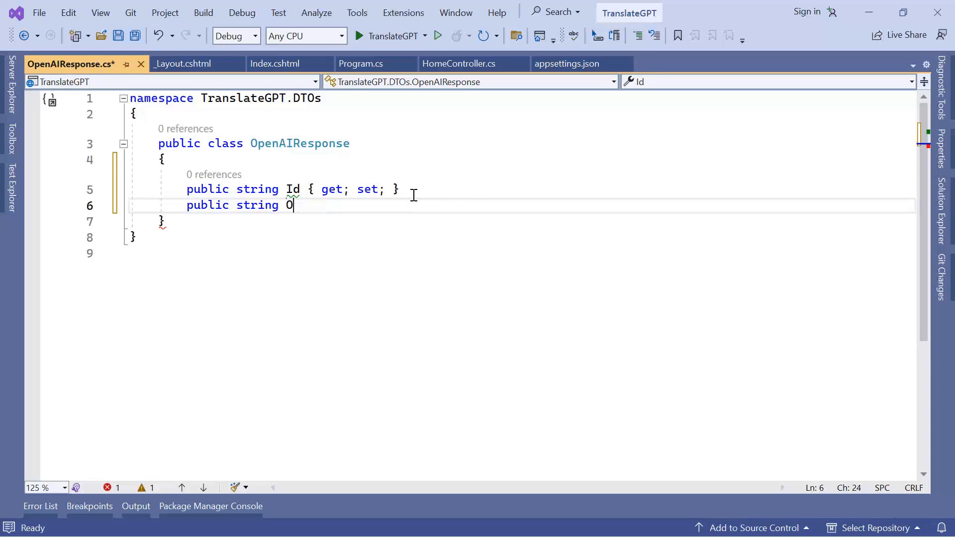
{"action": "type", "text": "bject { ge"}
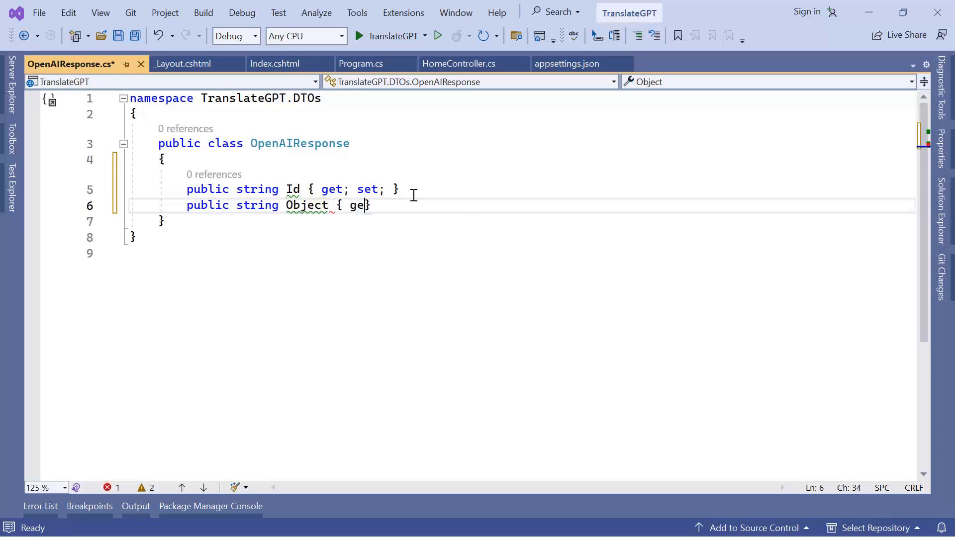
{"action": "type", "text": "t; set; }"}
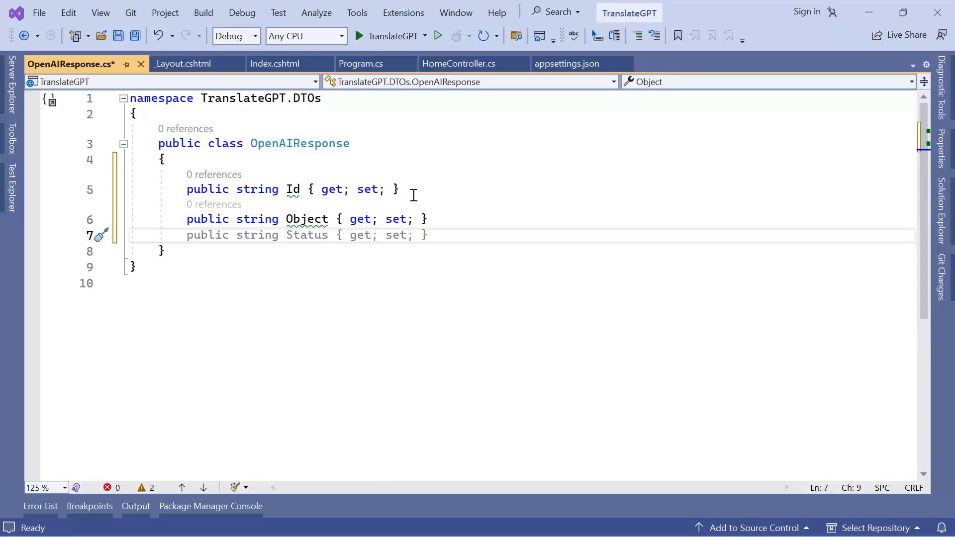
{"action": "type", "text": "public int C"}
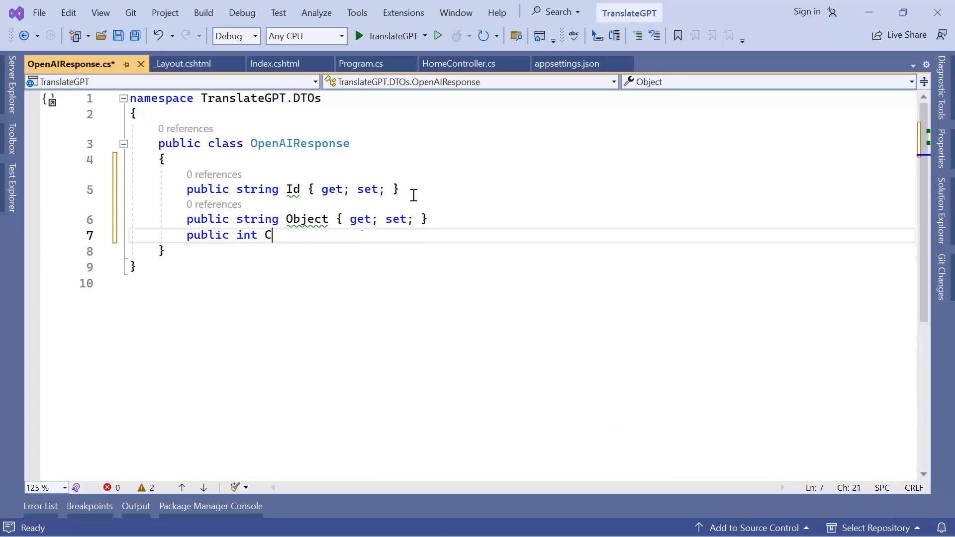
{"action": "type", "text": "reated { get; set; }"}
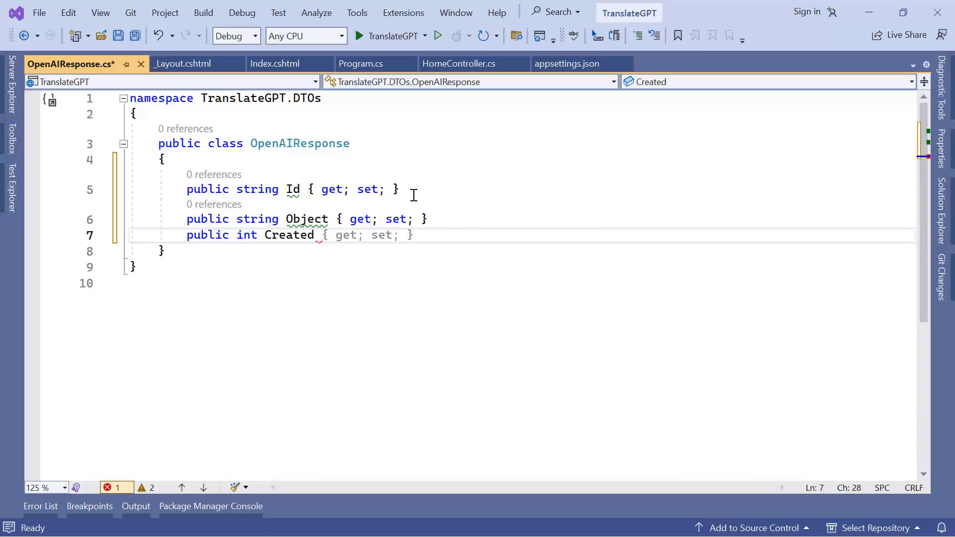
{"action": "type", "text": "public int Updated { get; set; }"}
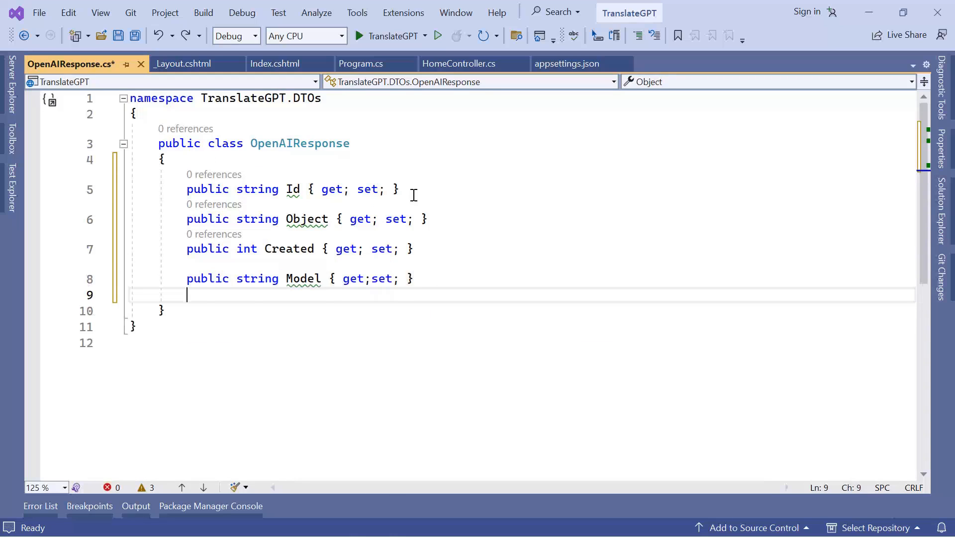
{"action": "type", "text": "public int Updated { get; set; }"}
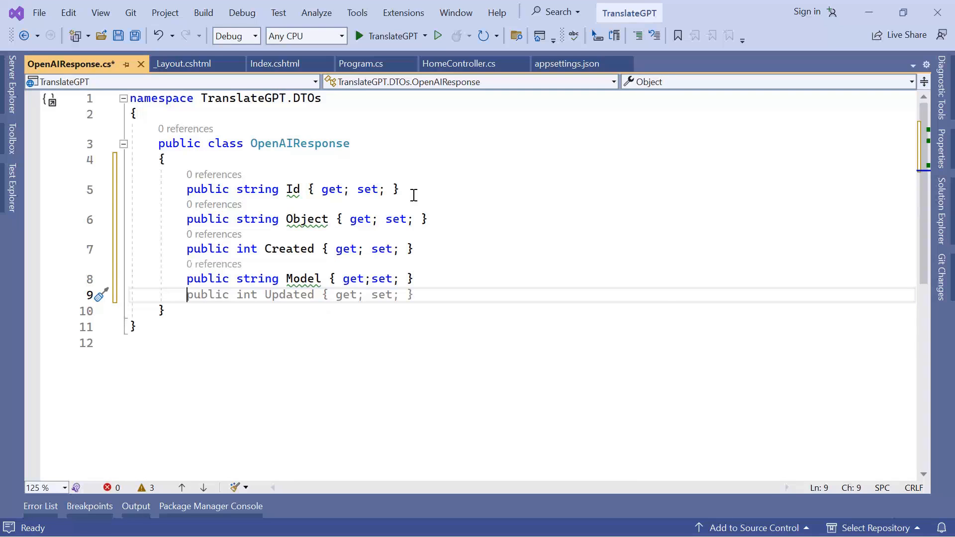
{"action": "type", "text": "publ"}
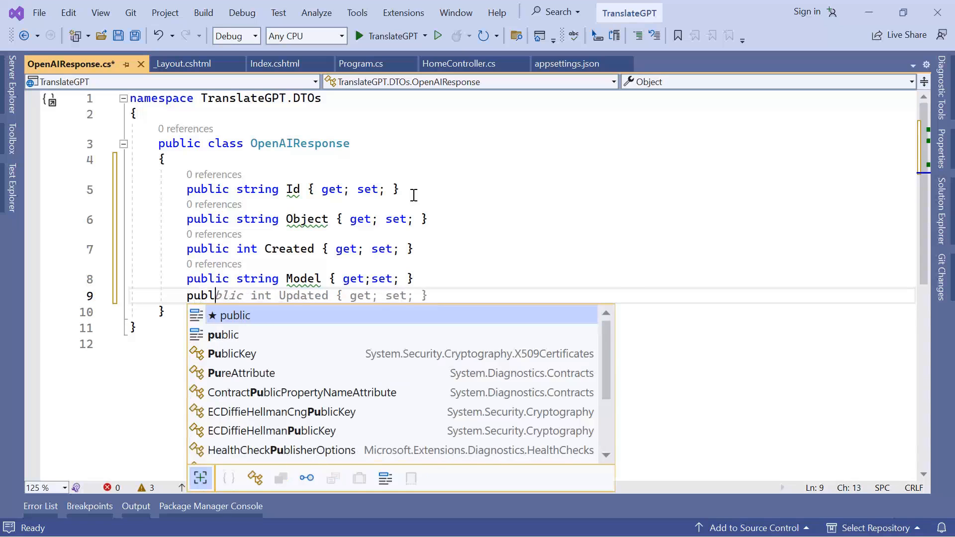
{"action": "type", "text": "List<Cho>"}
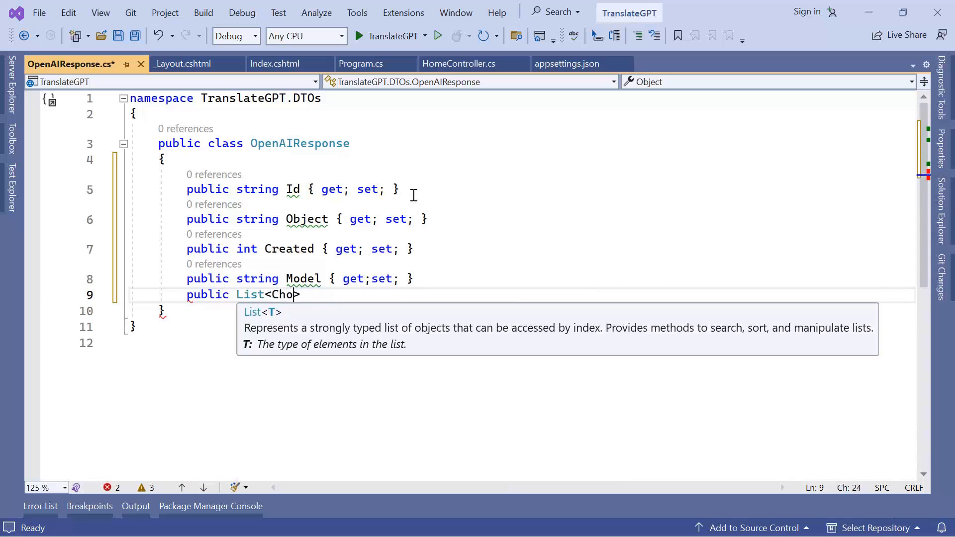
{"action": "type", "text": "ice> Choices { get;se"}
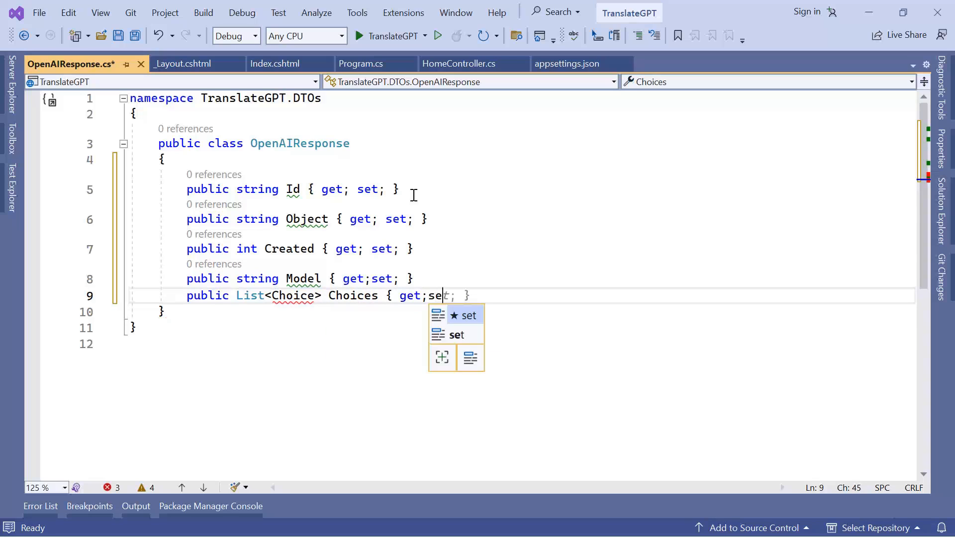
{"action": "key", "text": "Enter"}
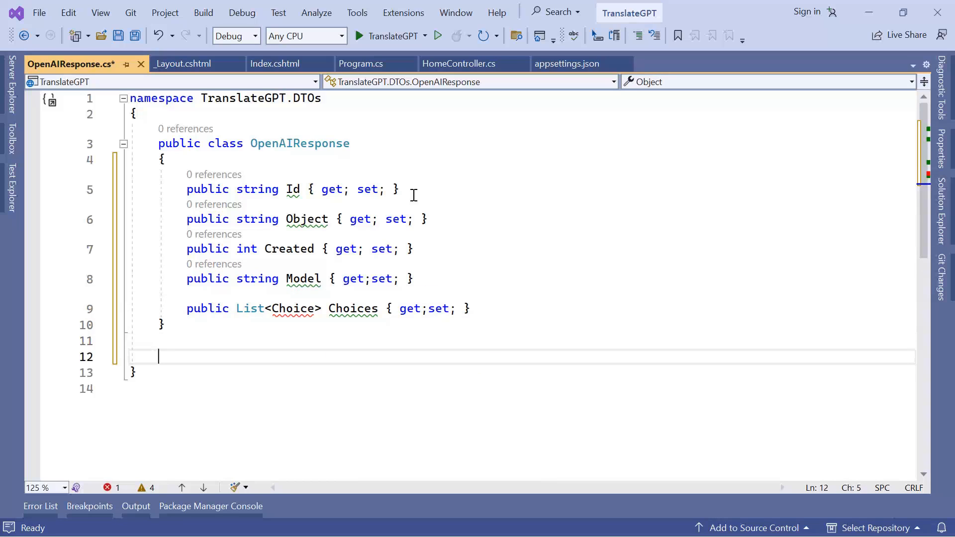
- Declare a public class Choice below OpenAIResponse
{"action": "type", "text": "public"}
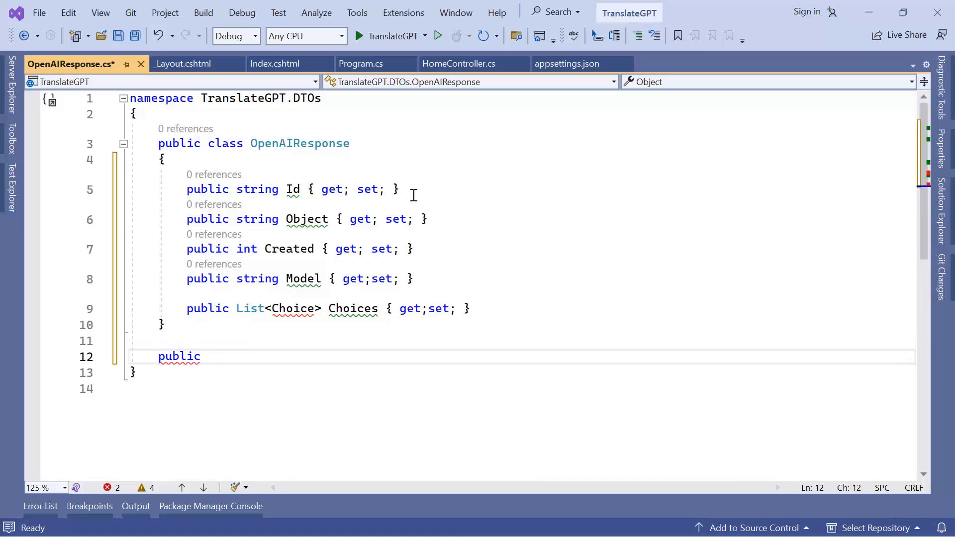
{"action": "type", "text": "class"}
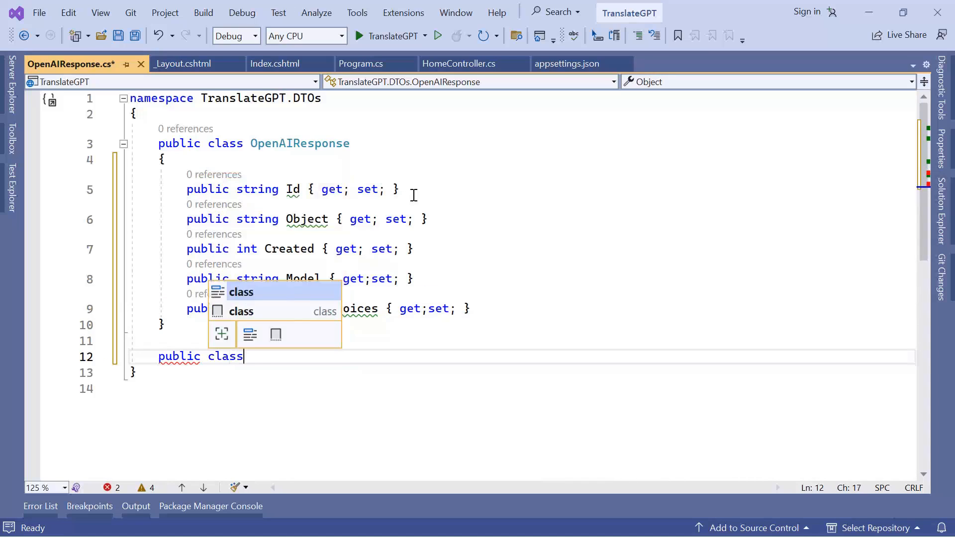
{"action": "type", "text": "Ch"}
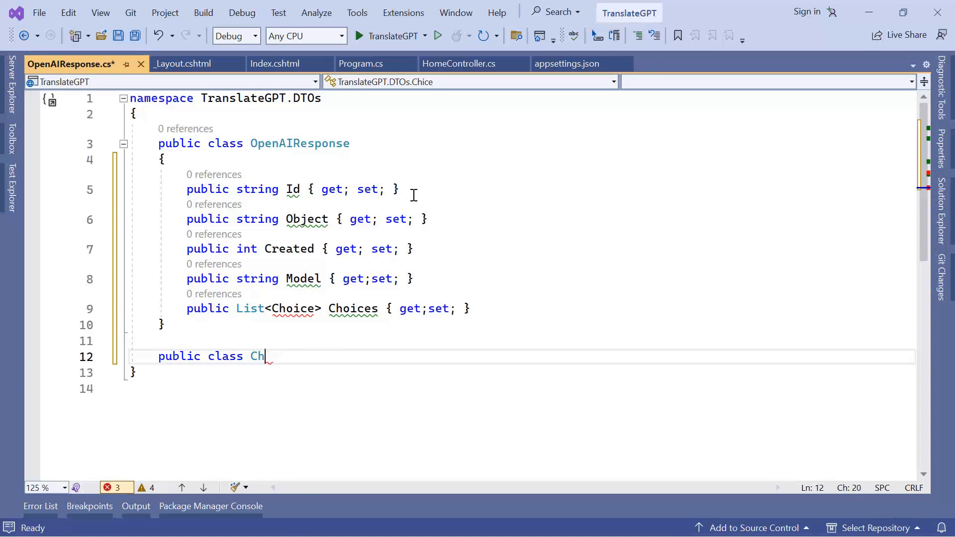
{"action": "type", "text": "oice"}
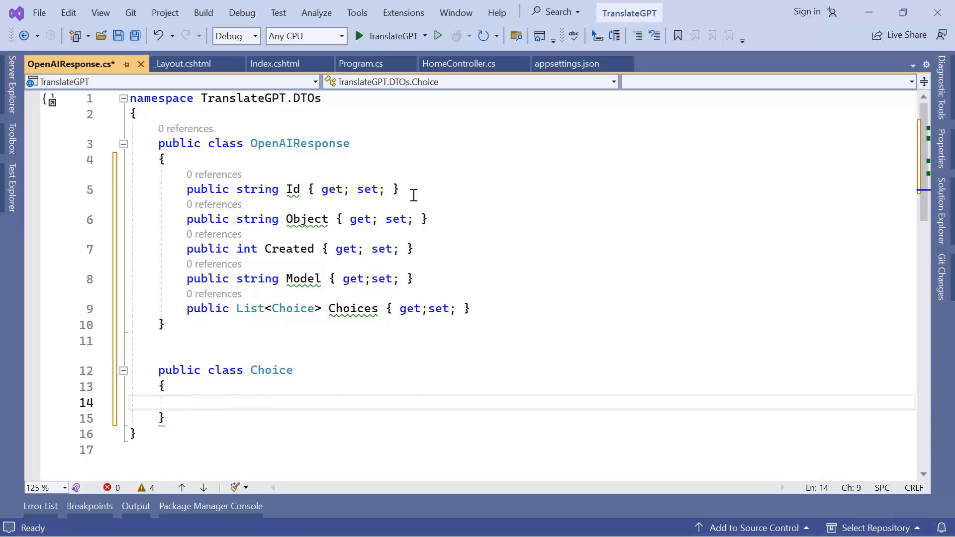
{"action": "type", "text": "public string Name { get; set; }"}
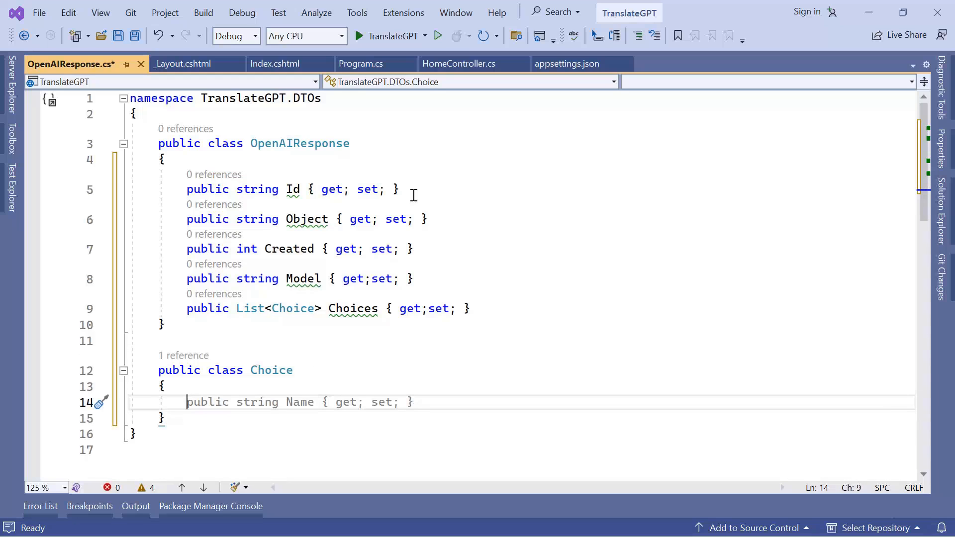
- Add 'public Message Message' and 'public string FinishReason' auto-properties to Choice
{"action": "type", "text": "public int Index"}
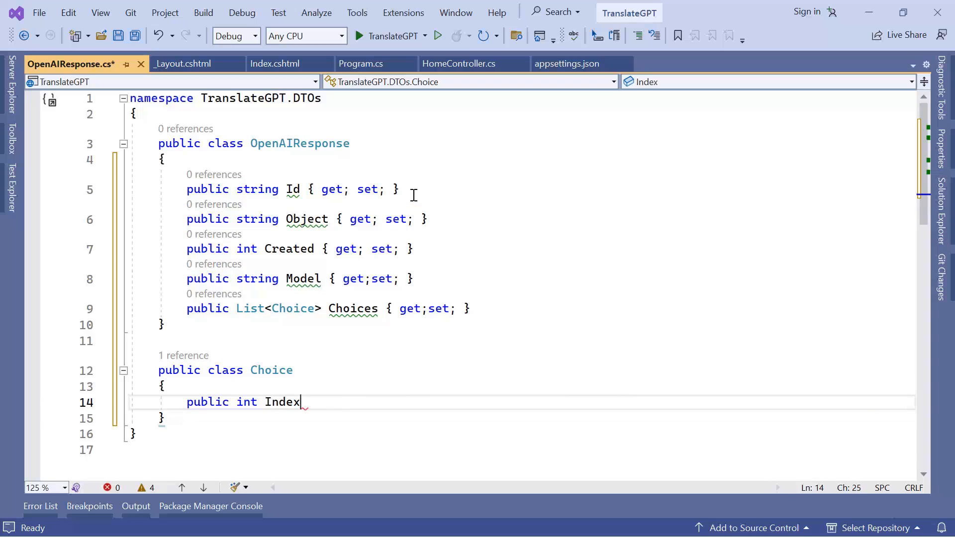
{"action": "type", "text": "{ get; set;"}
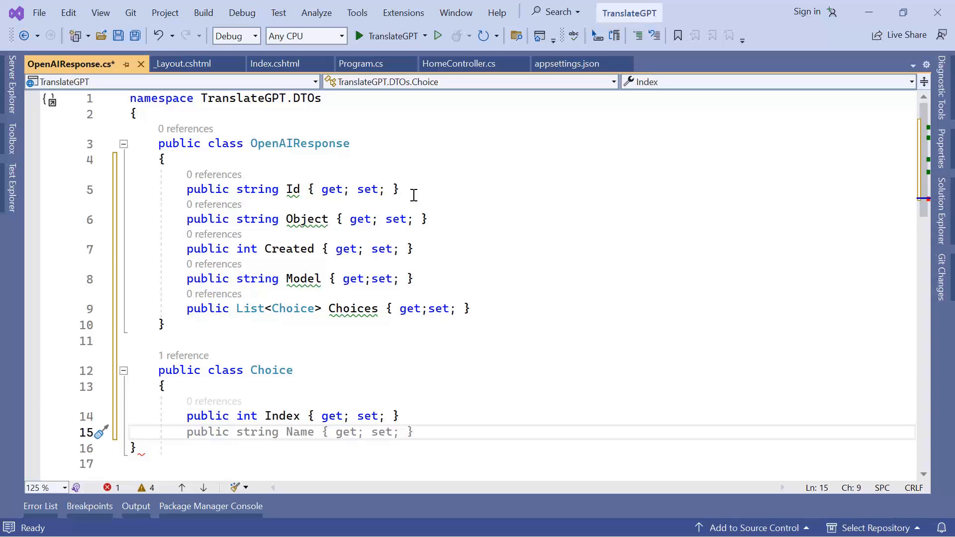
{"action": "type", "text": "M"}
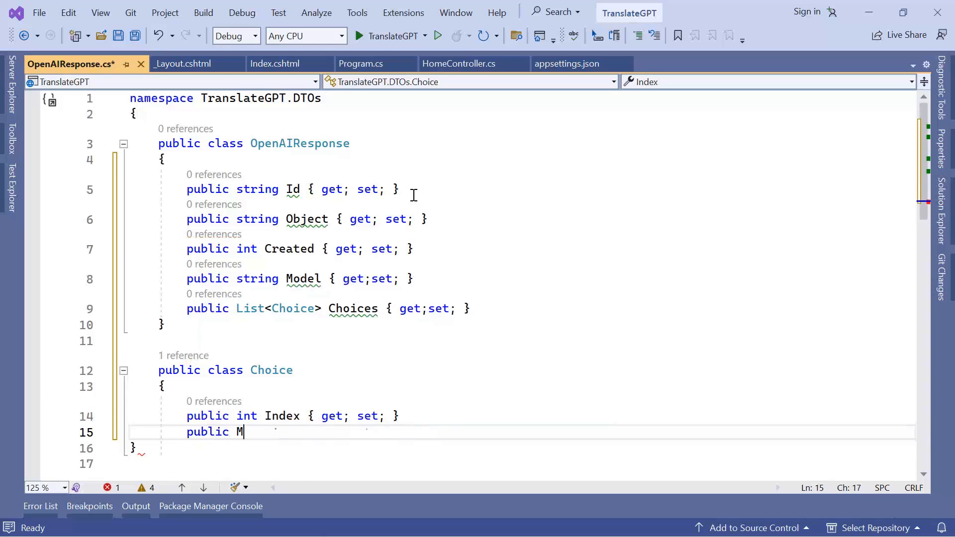
{"action": "type", "text": "essageProcessingHandler Me"}
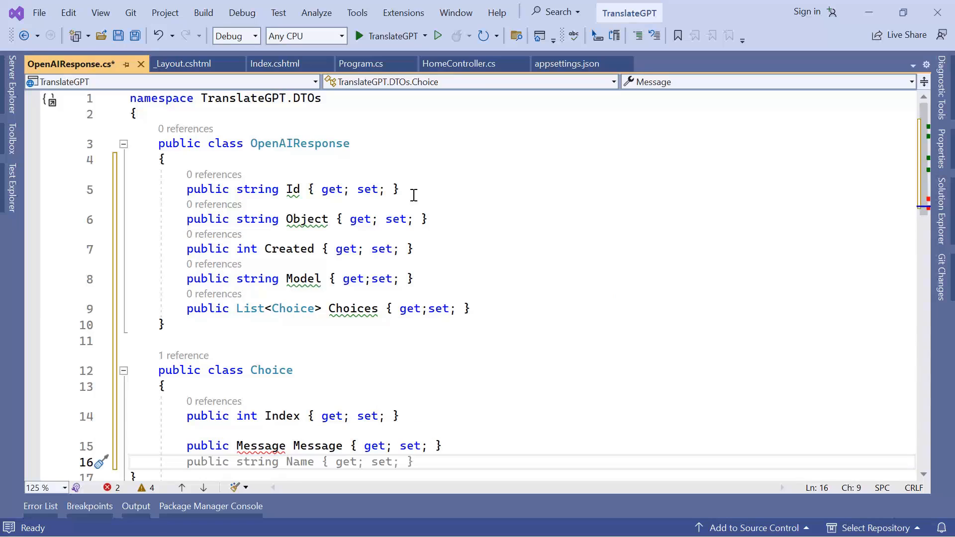
{"action": "type", "text": "Fini"}
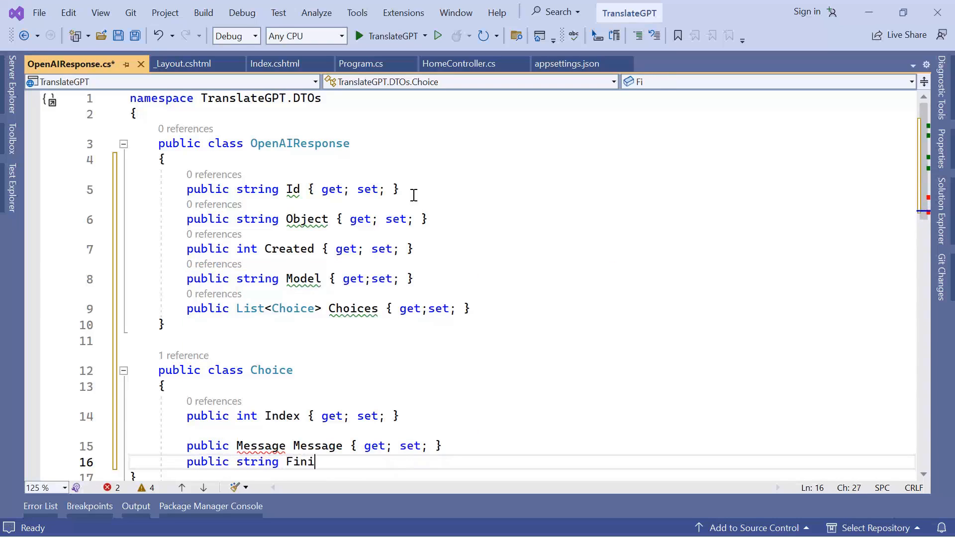
{"action": "type", "text": "shReason { get; set; }"}
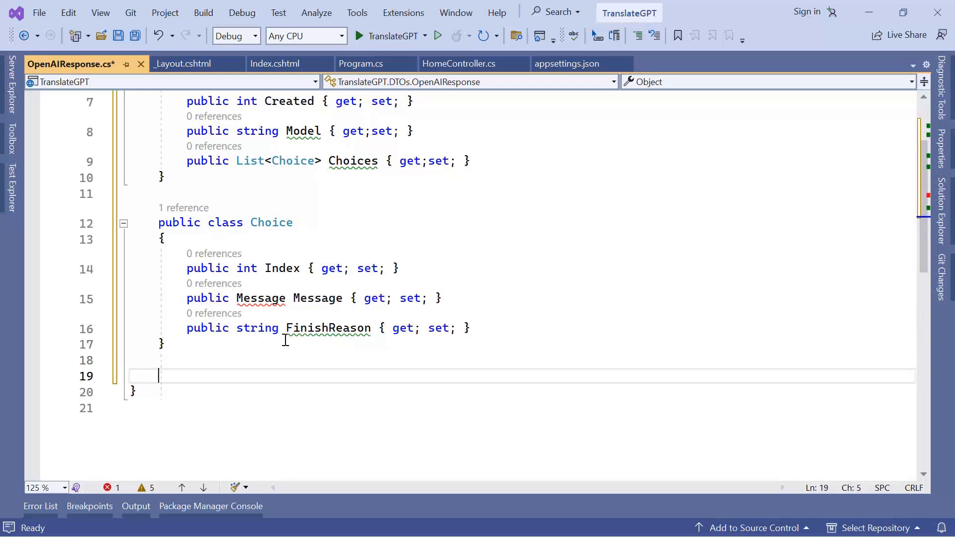
- Add class Message with string Role and Content properties, save, and open HomeController.cs
{"action": "type", "text": "public"}
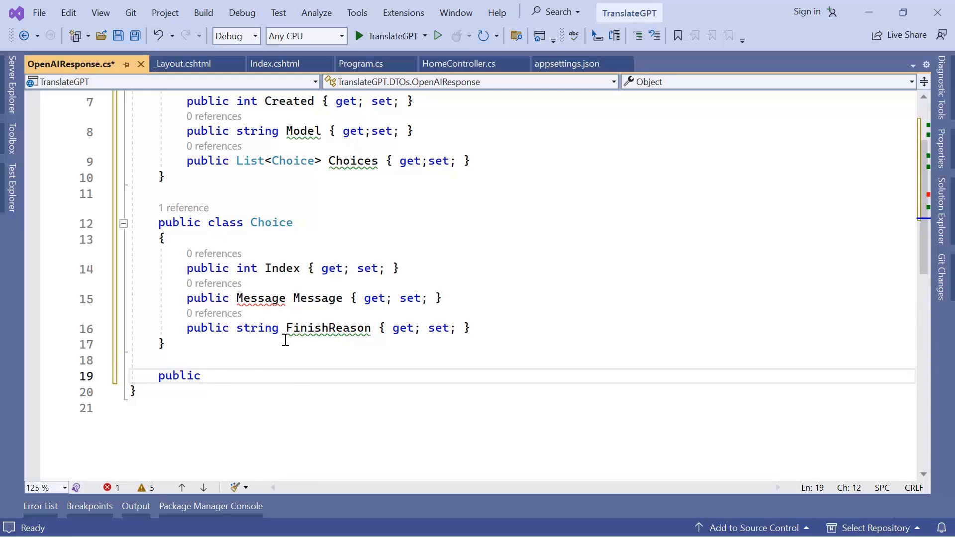
{"action": "type", "text": "class Messag"}
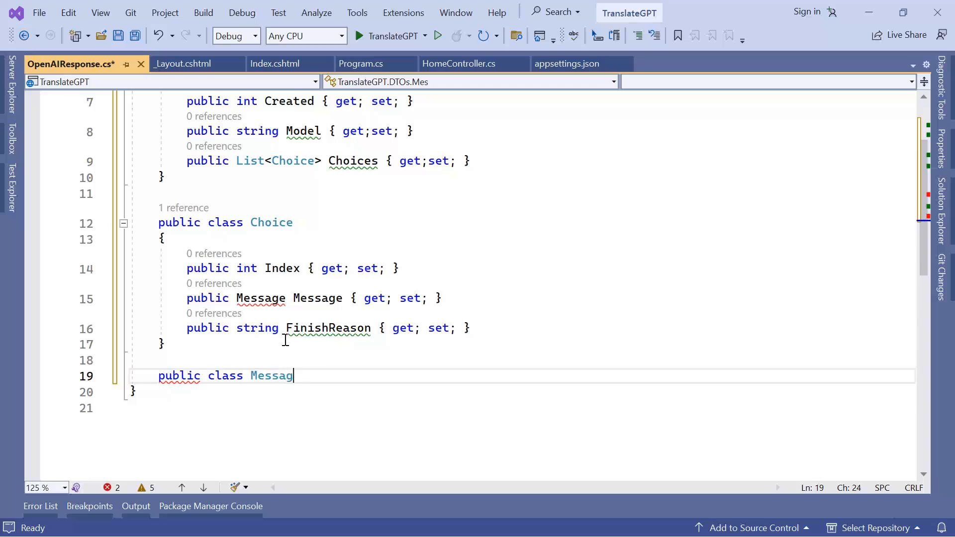
{"action": "type", "text": "e"}
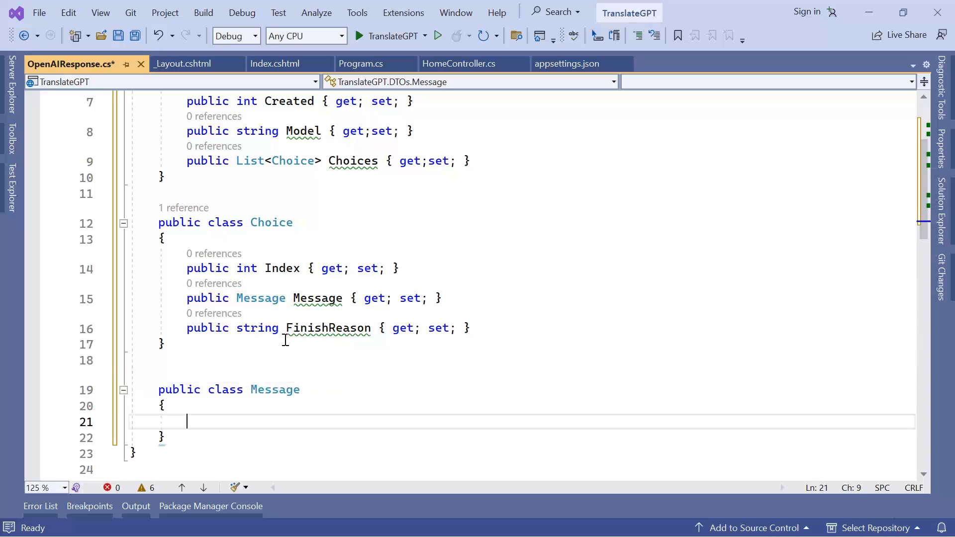
{"action": "type", "text": "public Message() { }"}
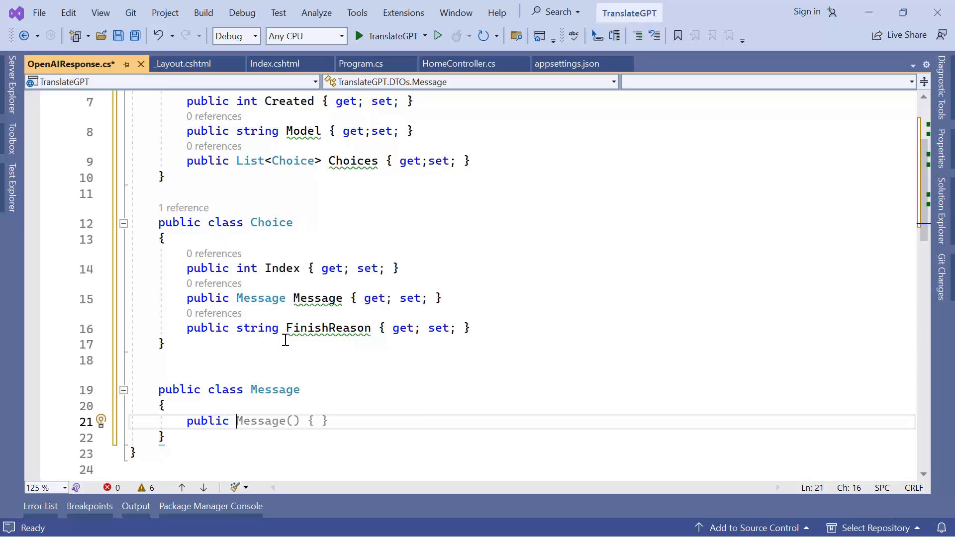
{"action": "type", "text": "string Role { get"}
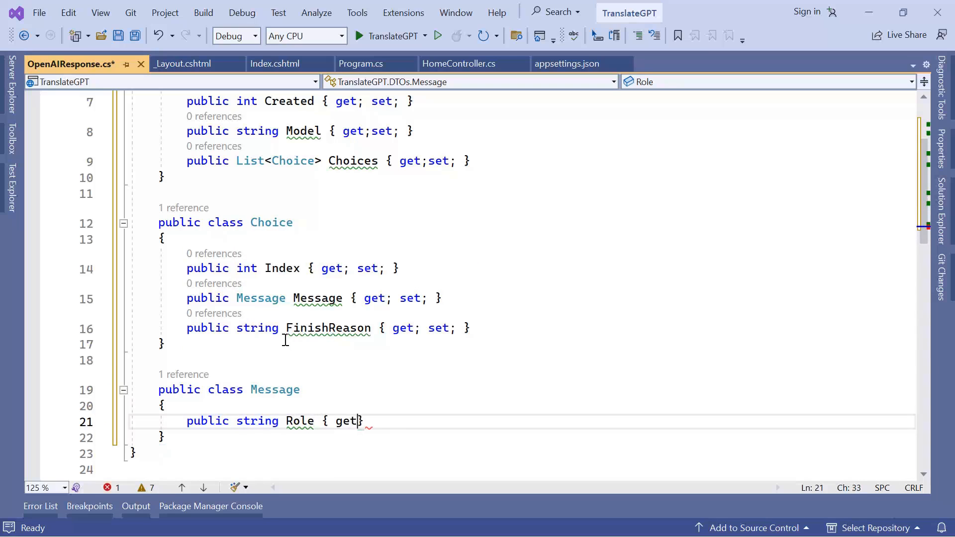
{"action": "type", "text": "; set; }"}
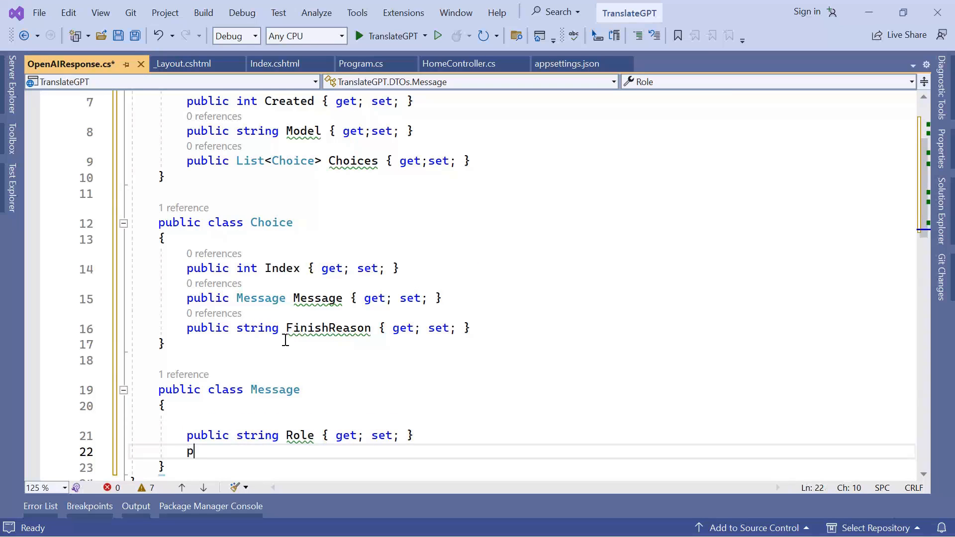
{"action": "type", "text": "ublic string Con"}
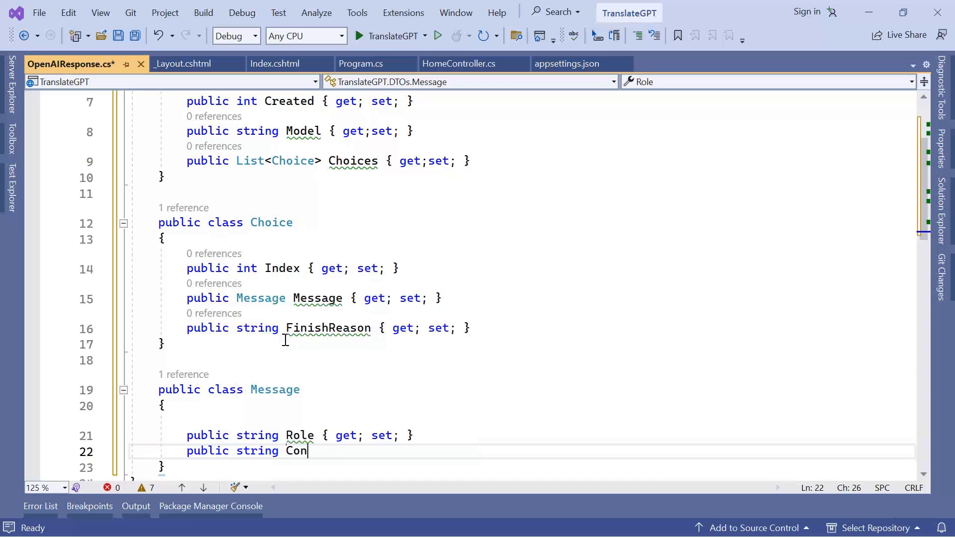
{"action": "type", "text": "tent { get; set; }"}
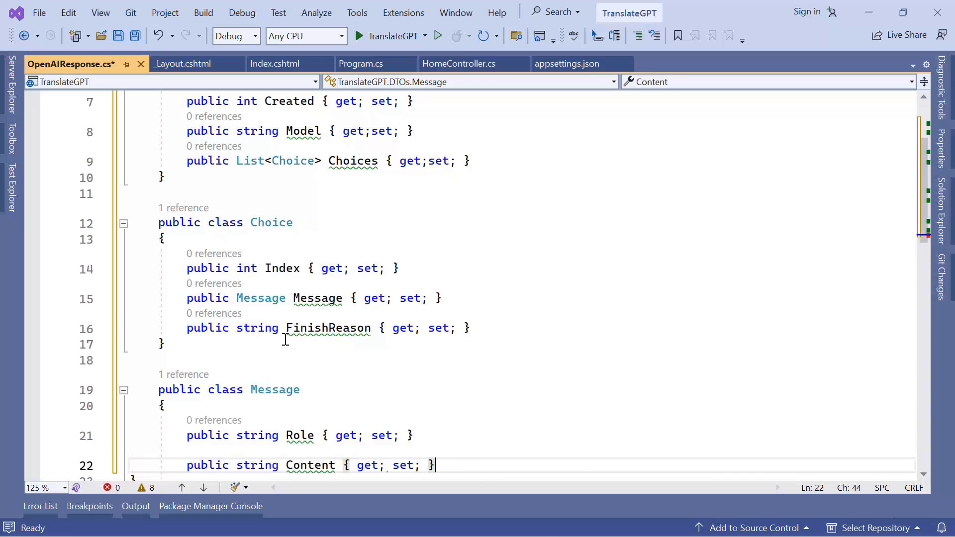
{"action": "key", "text": "ctrl+s"}
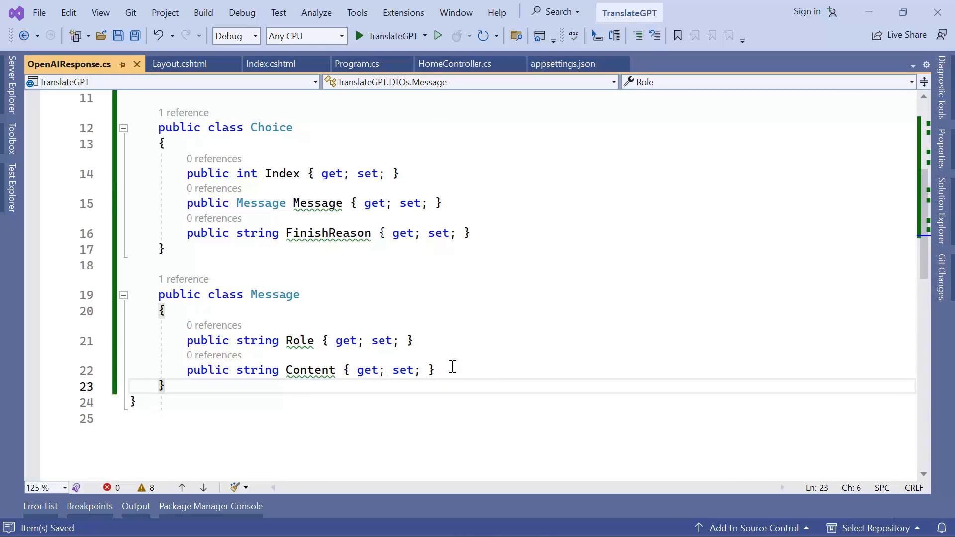
{"action": "left_click", "coordinate": [453, 63]}
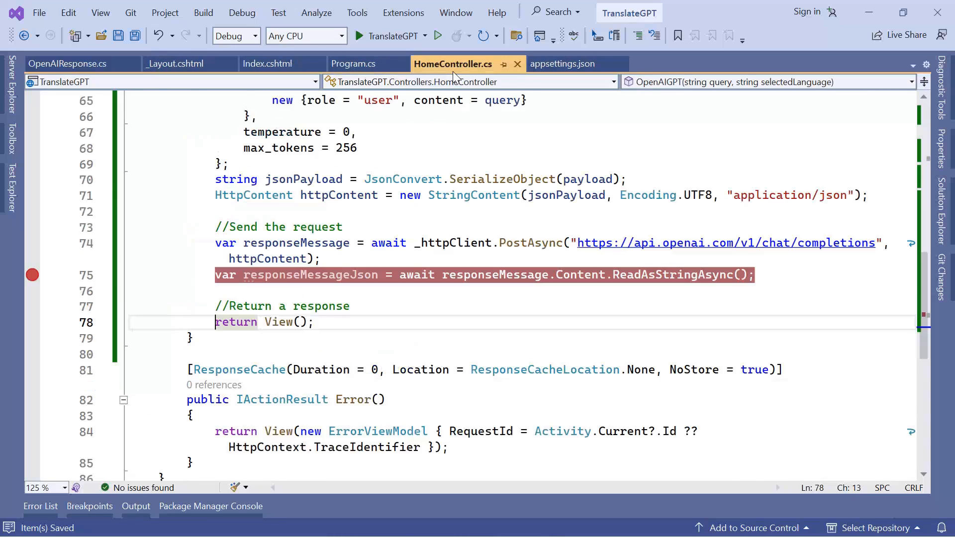
- Deserialize the reply with JsonConvert into an OpenAIResponse variable named response
{"action": "key", "text": "enter"}
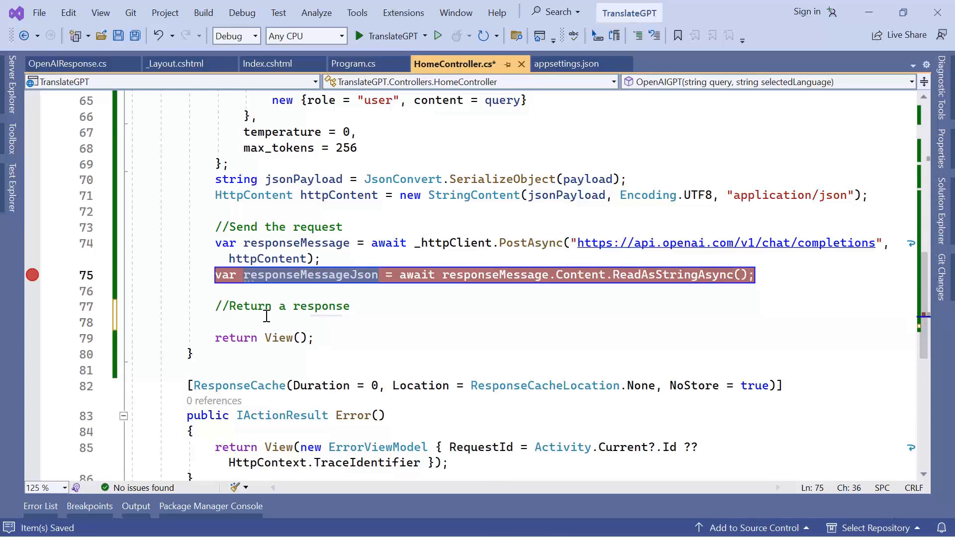
{"action": "left_click", "coordinate": [293, 322]}
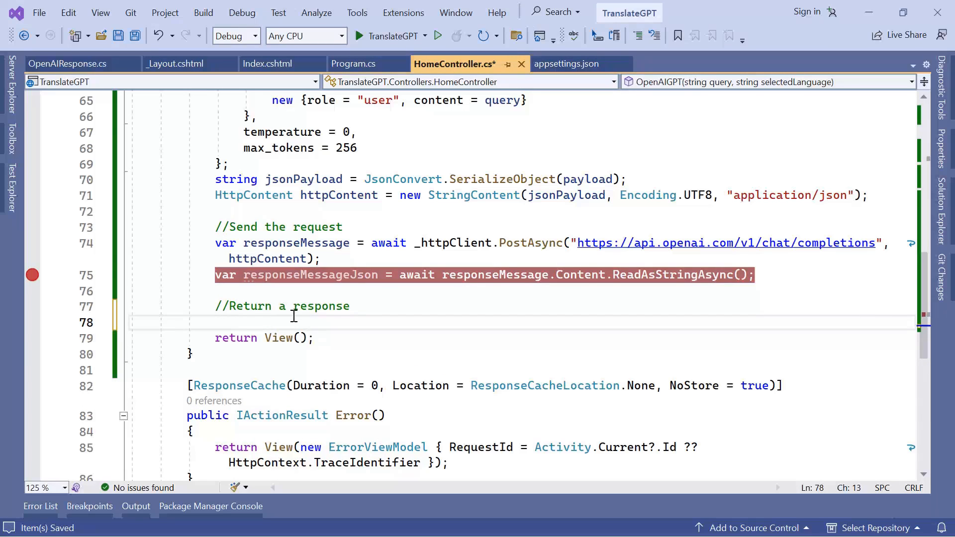
{"action": "type", "text": "var respon"}
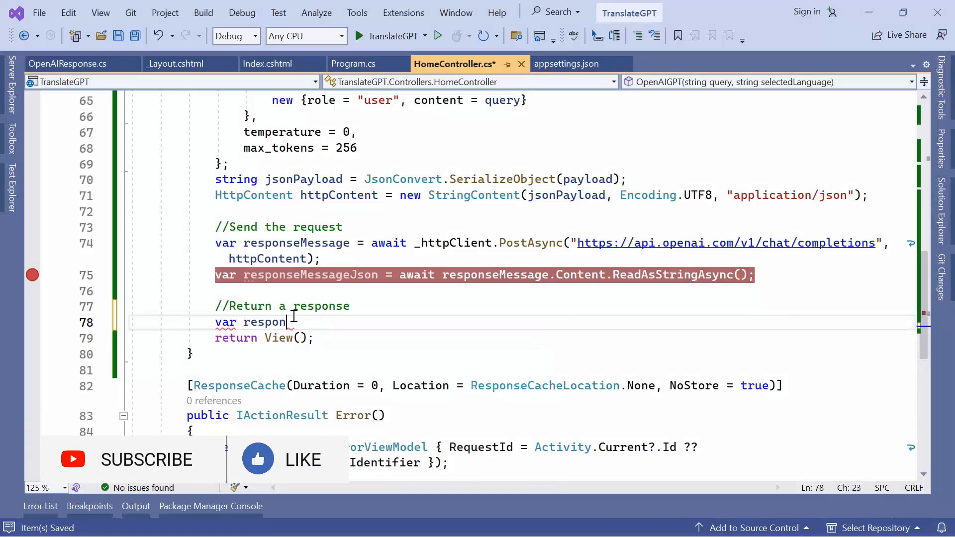
{"action": "type", "text": "se ="}
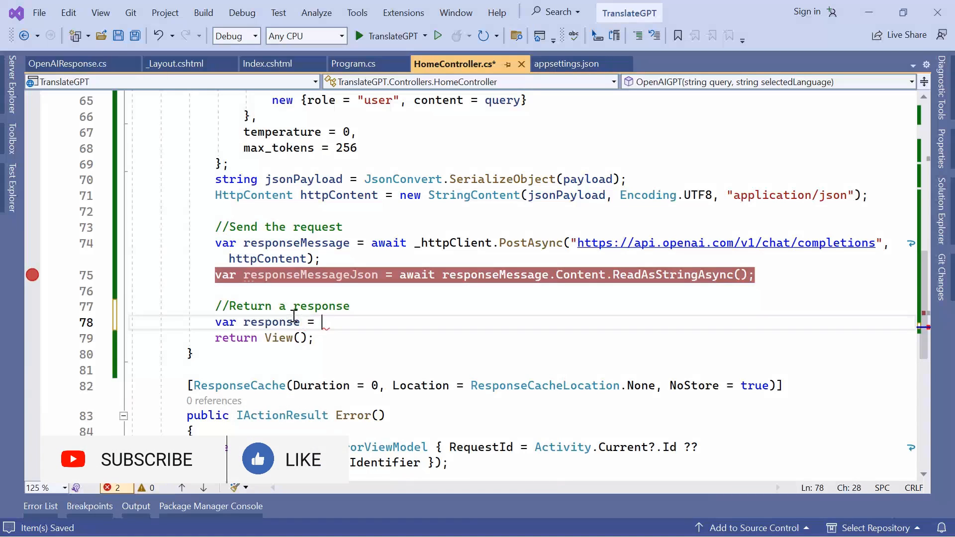
{"action": "type", "text": "JsonConvert."}
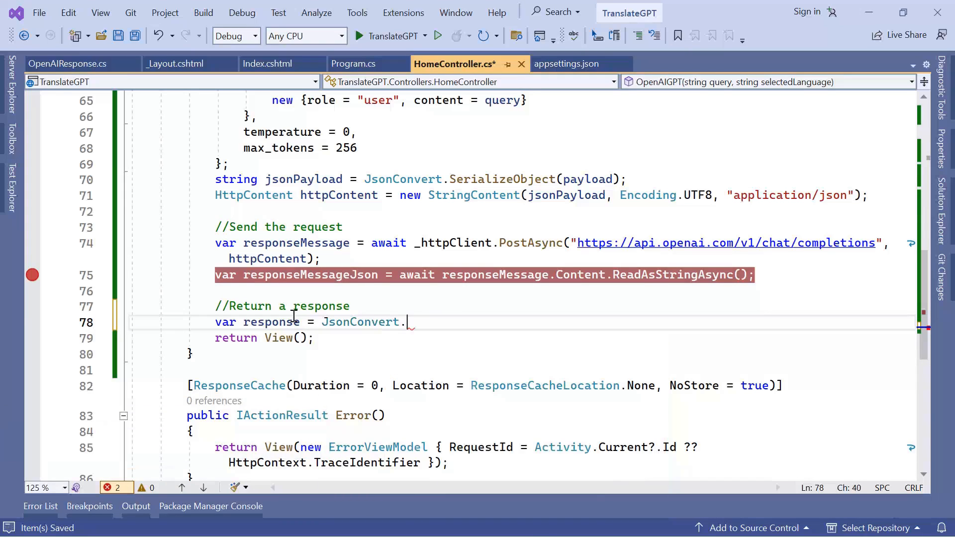
{"action": "type", "text": "DeserializeObject<>"}
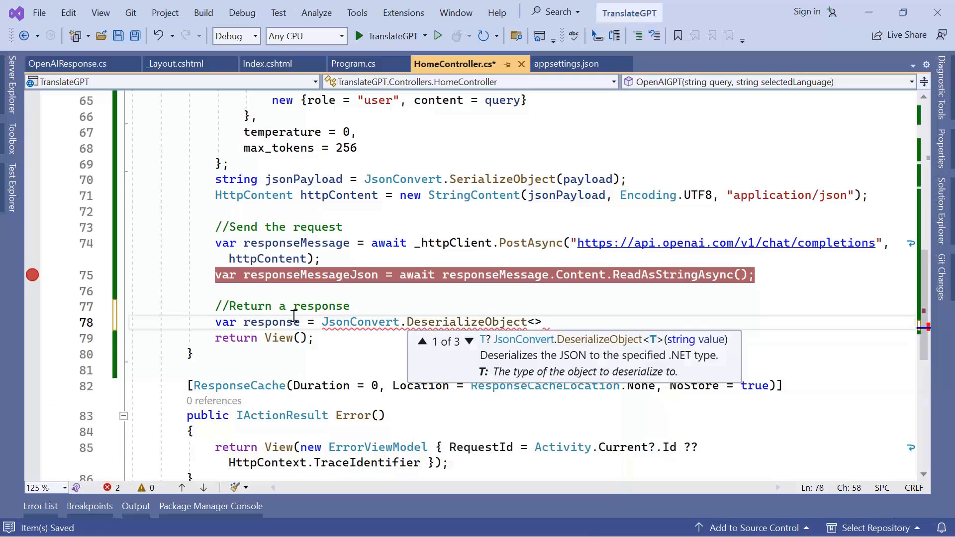
{"action": "type", "text": "Open"}
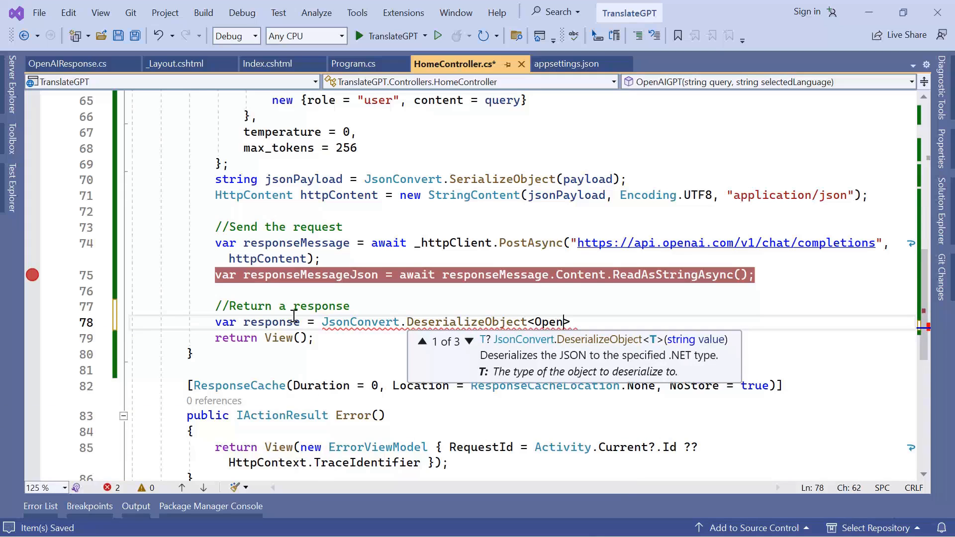
{"action": "type", "text": "AIResponse"}
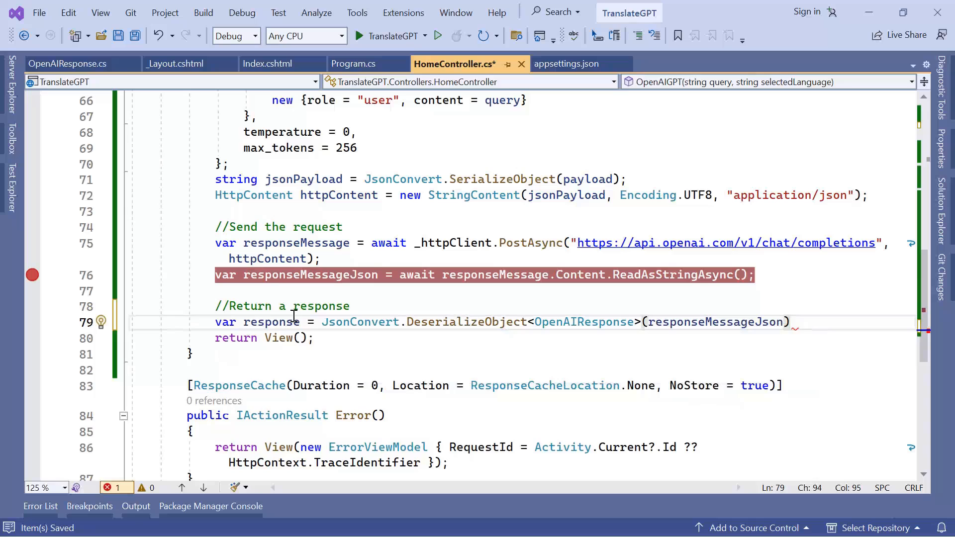
{"action": "key", "text": "enter"}
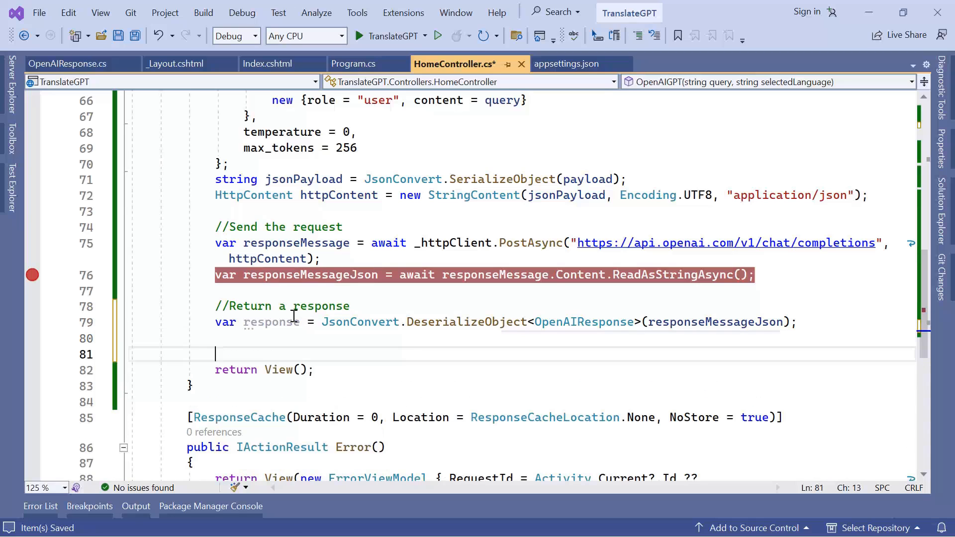
- Set ViewBag.Result = response.Choices[0].Message.Content before return View()
{"action": "type", "text": "ViewBad"}
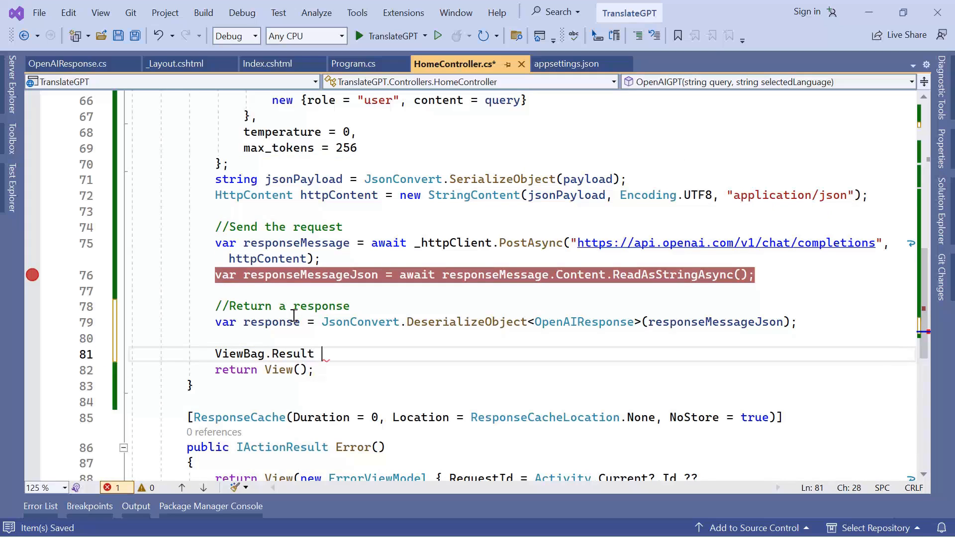
{"action": "type", "text": "= response;"}
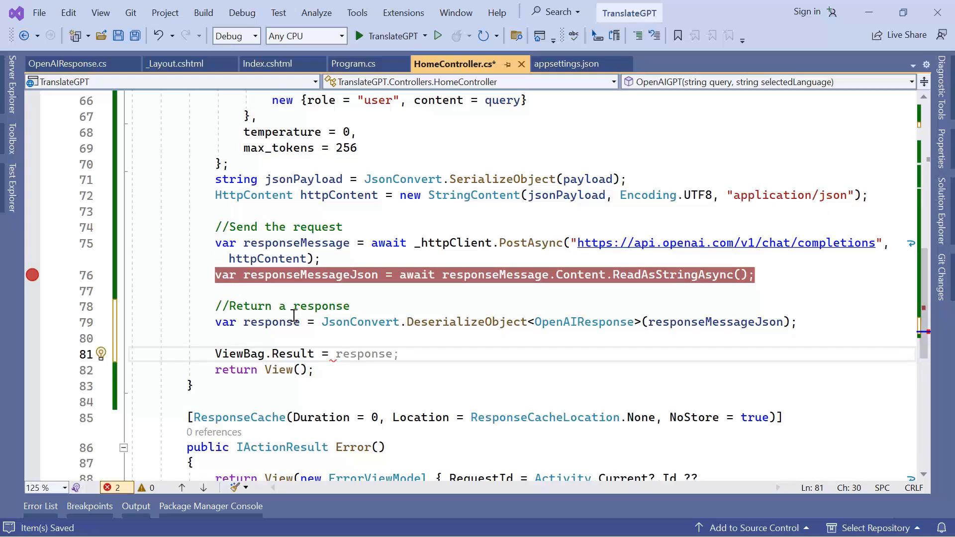
{"action": "type", "text": ".;"}
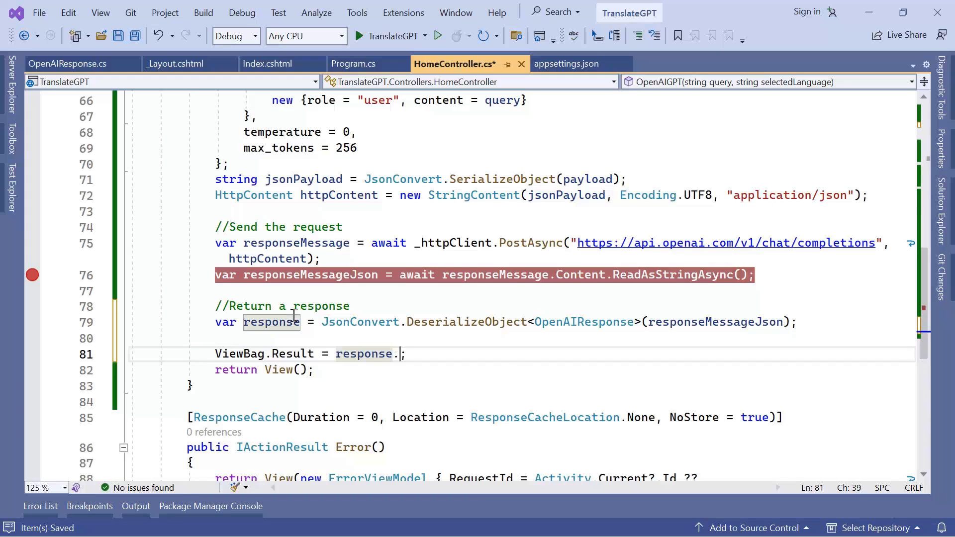
{"action": "type", "text": "Choices["}
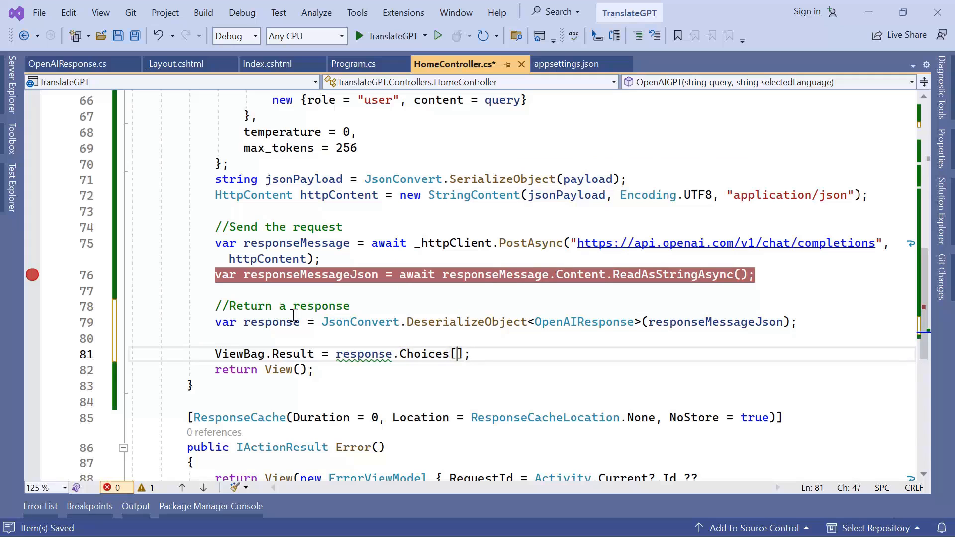
{"action": "type", "text": "0"}
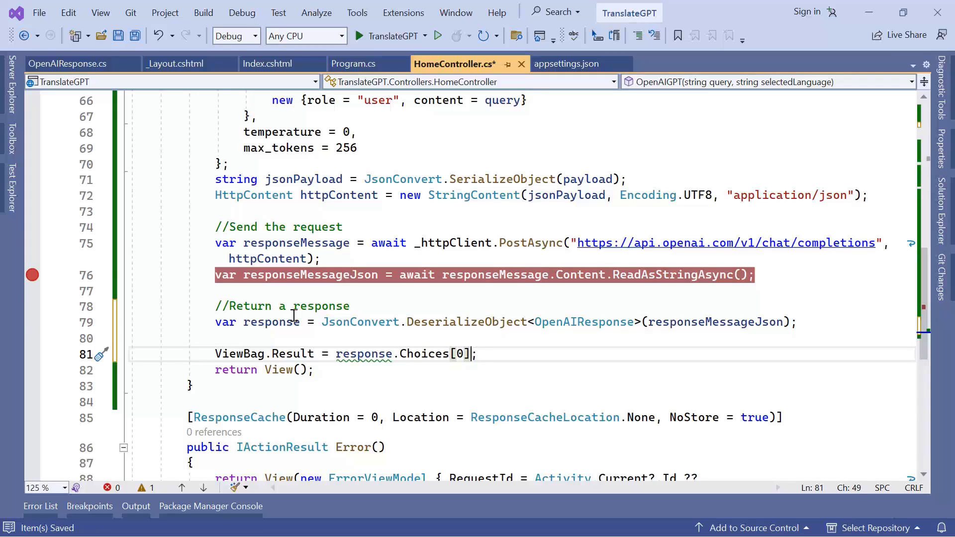
{"action": "mouse_move", "coordinate": [307, 227]}
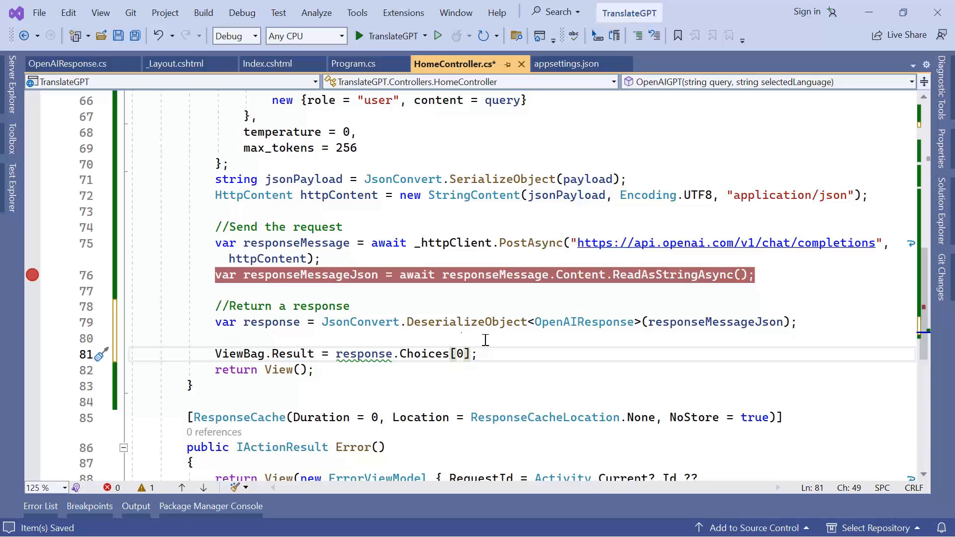
{"action": "type", "text": ".Message"}
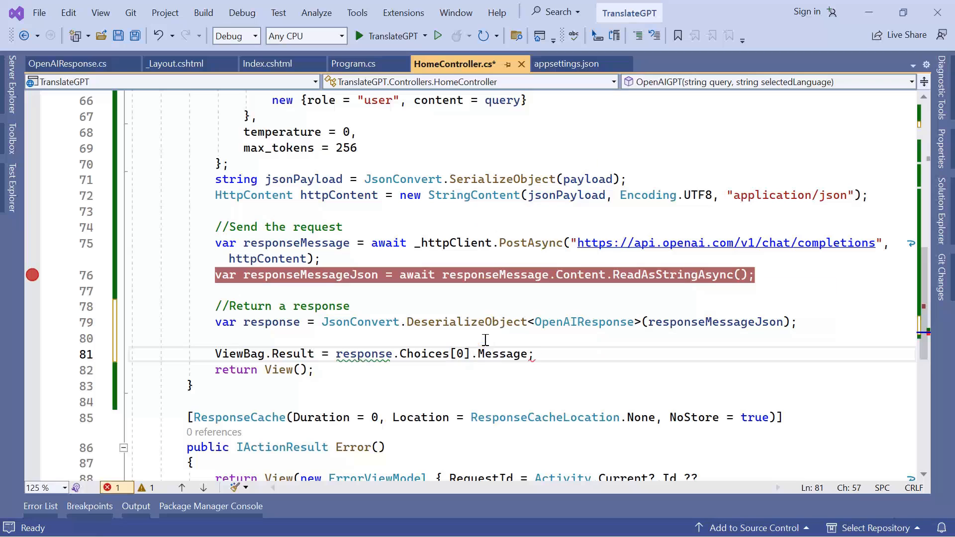
{"action": "type", "text": ".Content"}
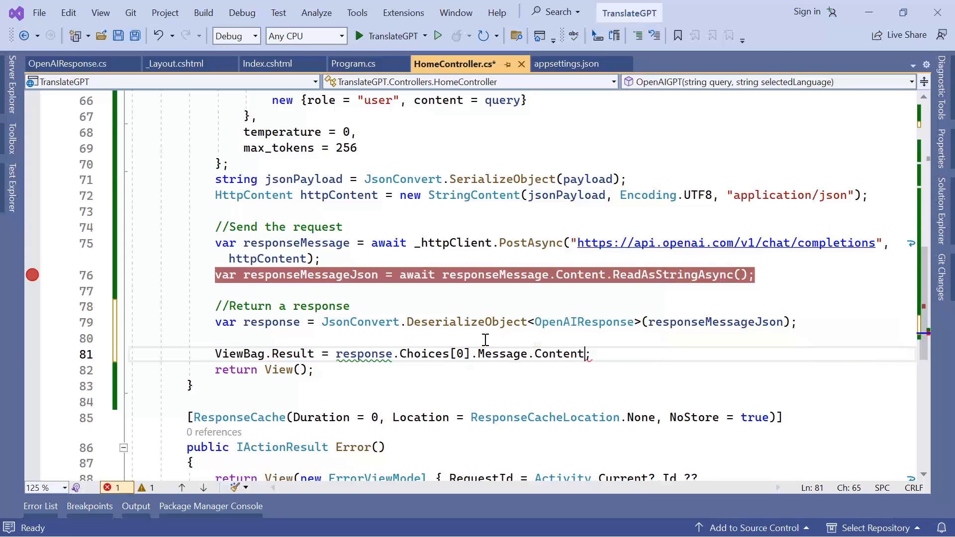
{"action": "key", "text": "enter"}
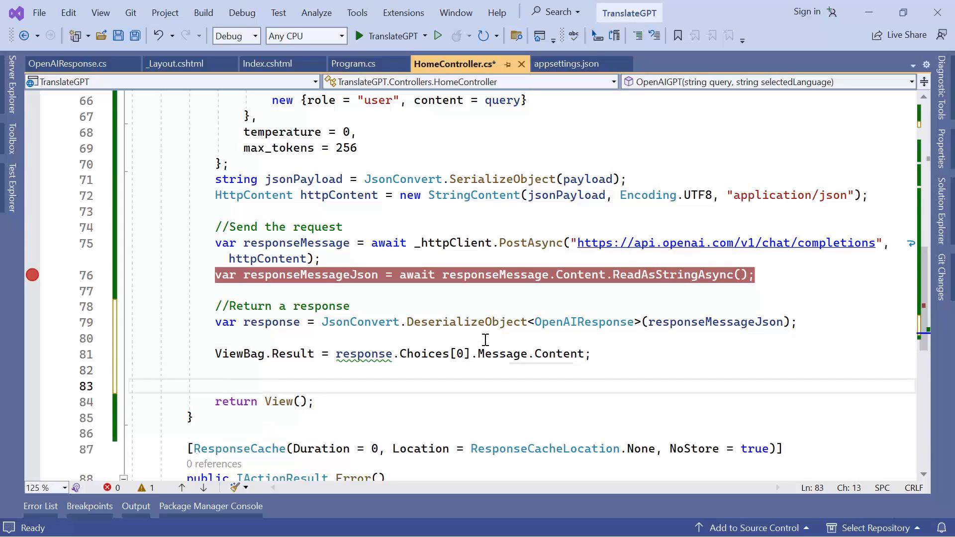
- Set ViewBag.Languages = new SelectList(mostUsedLanguages) in OpenAIGPT and save the controller
{"action": "scroll", "scroll_direction": "up", "scroll_amount": 3}
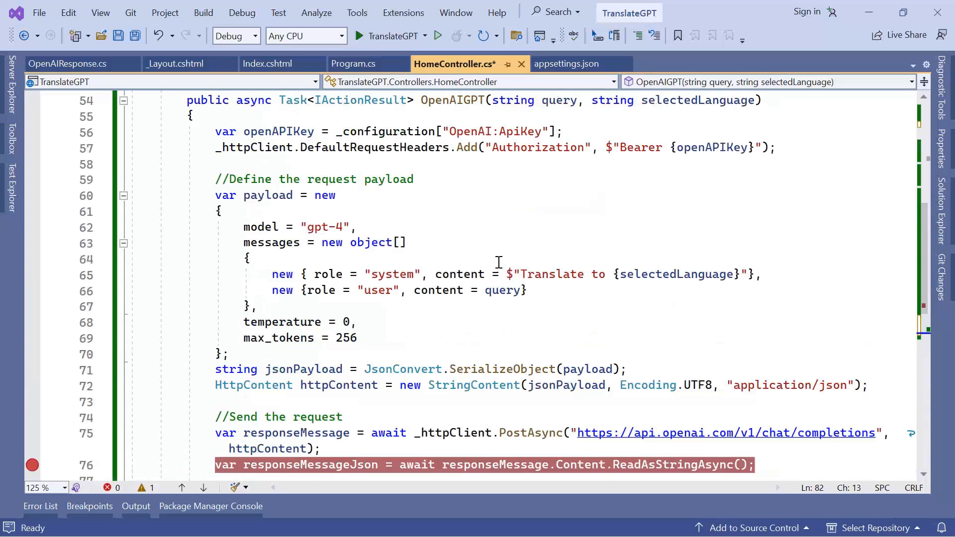
{"action": "scroll", "scroll_direction": "up", "scroll_amount": 3}
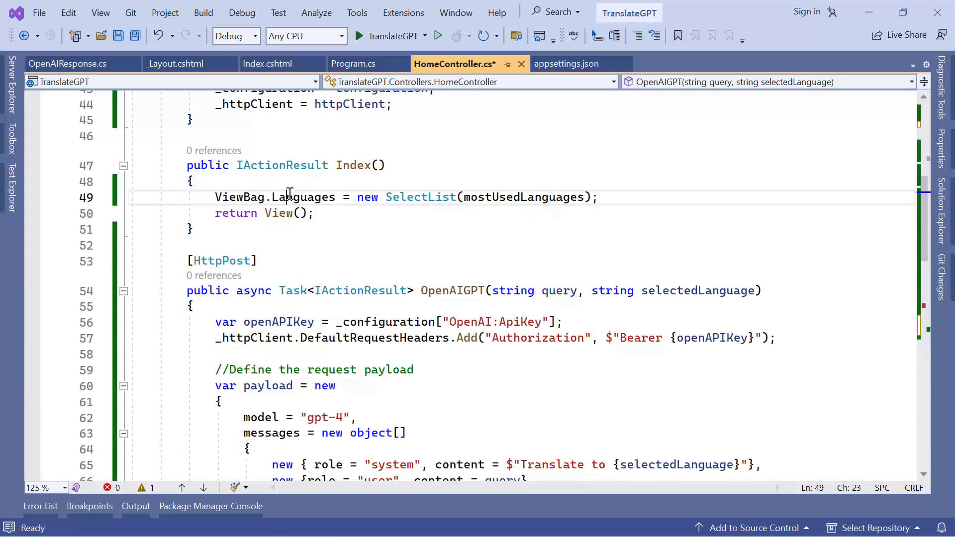
{"action": "scroll", "scroll_direction": "down", "scroll_amount": 3}
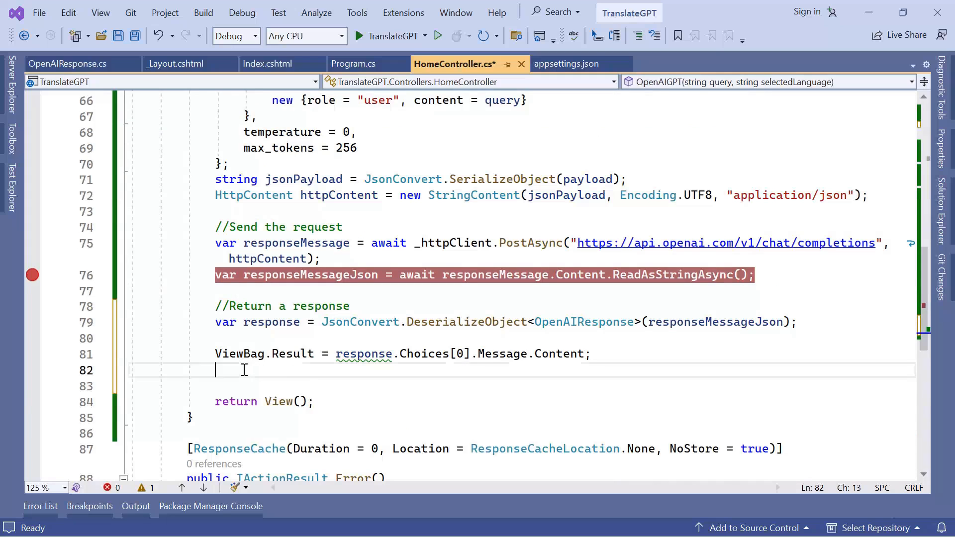
{"action": "type", "text": "ViewBag.Languages = new SelectList(mostUsedLanguages);"}
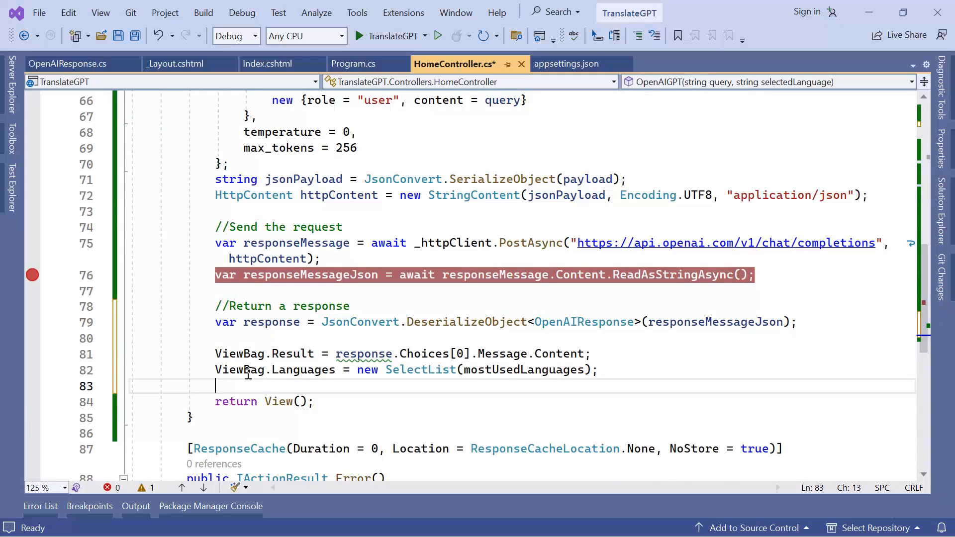
{"action": "key", "text": "ctrl+s"}
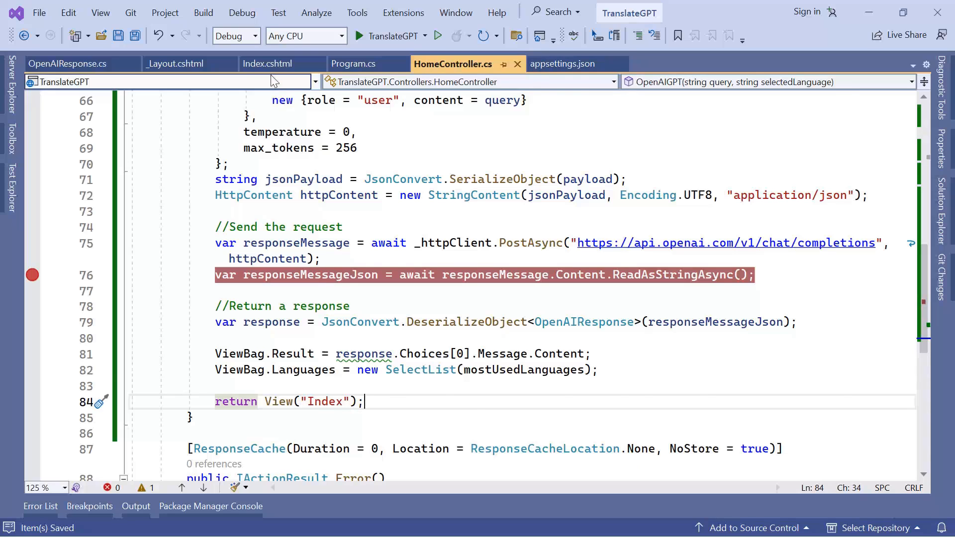
{"action": "left_click", "coordinate": [266, 64]}
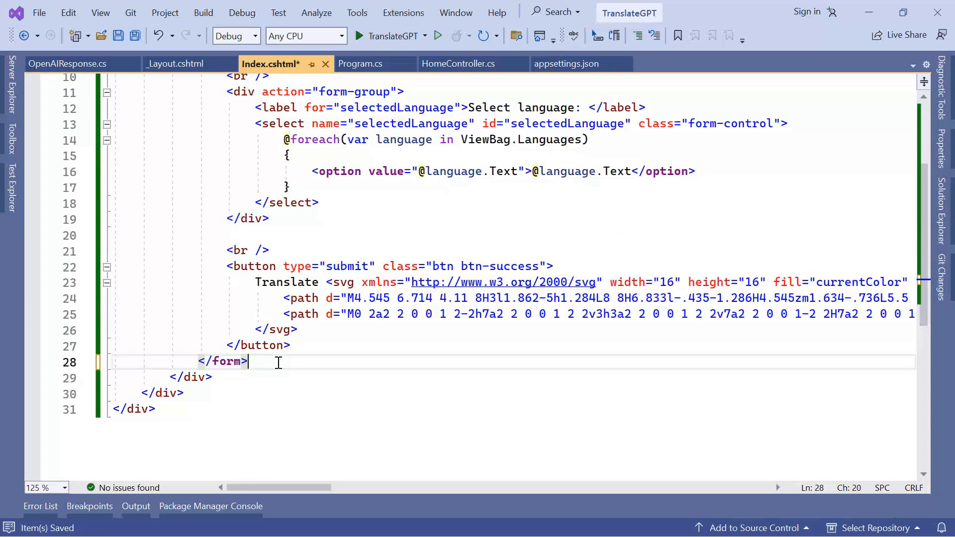
{"action": "mouse_move", "coordinate": [341, 358]}
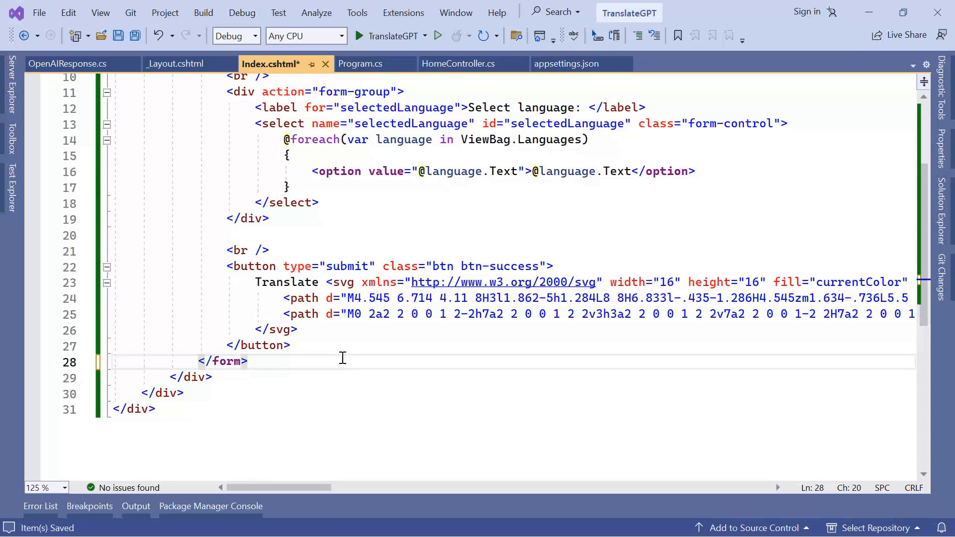
{"action": "key", "text": "Enter"}
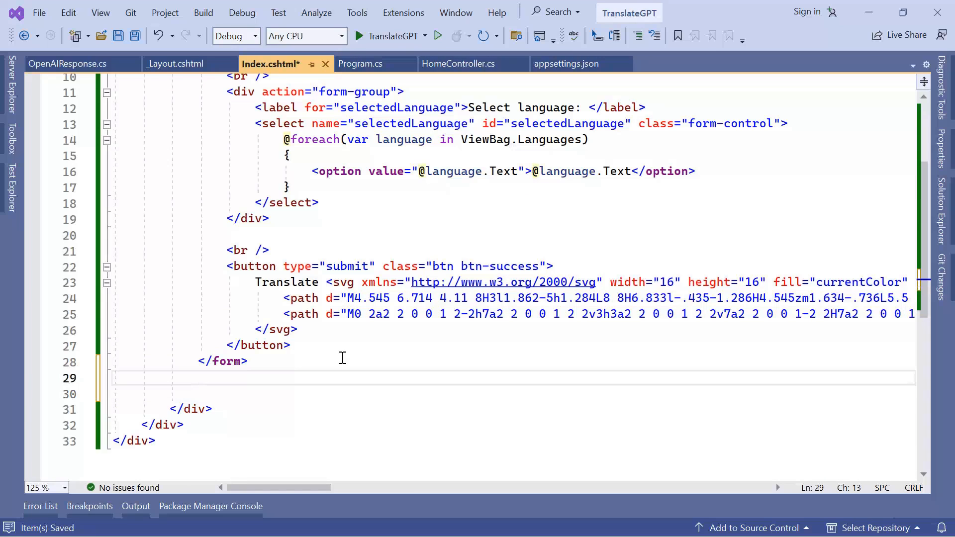
{"action": "type", "text": "@"}
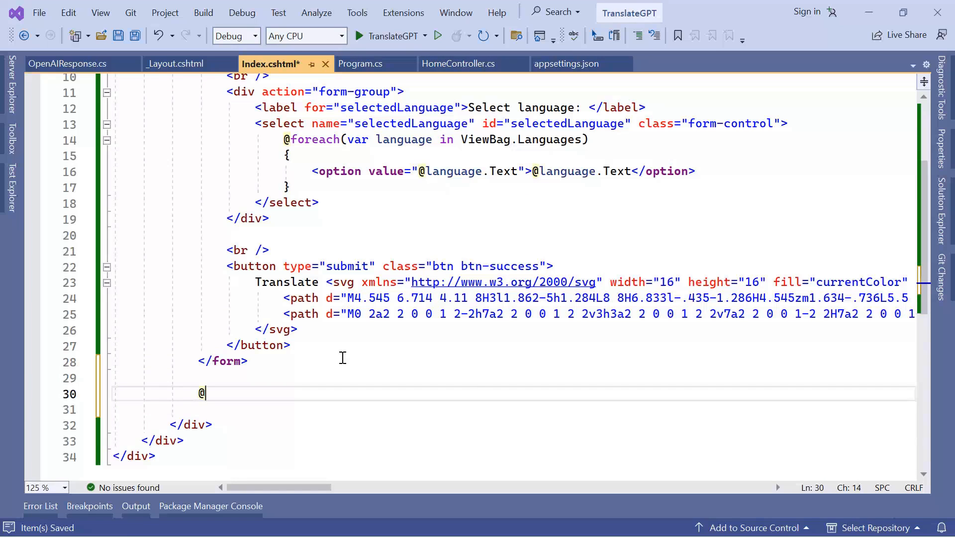
{"action": "type", "text": "if(View)"}
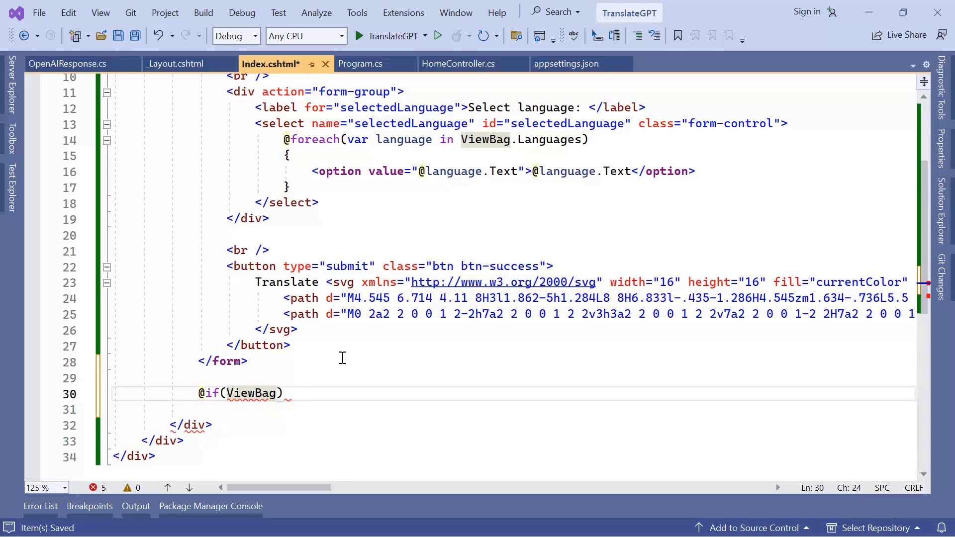
{"action": "type", "text": ".Result !"}
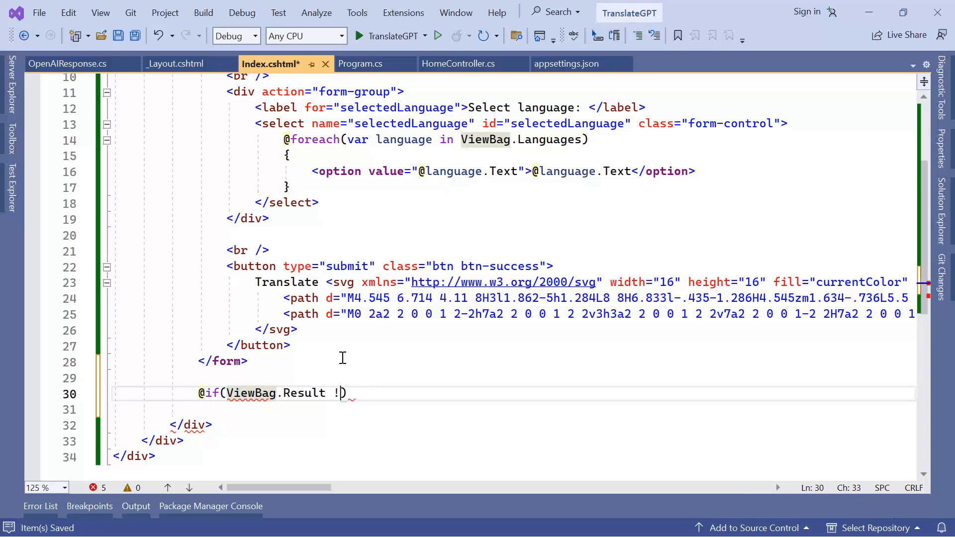
{"action": "type", "text": "= null){"}
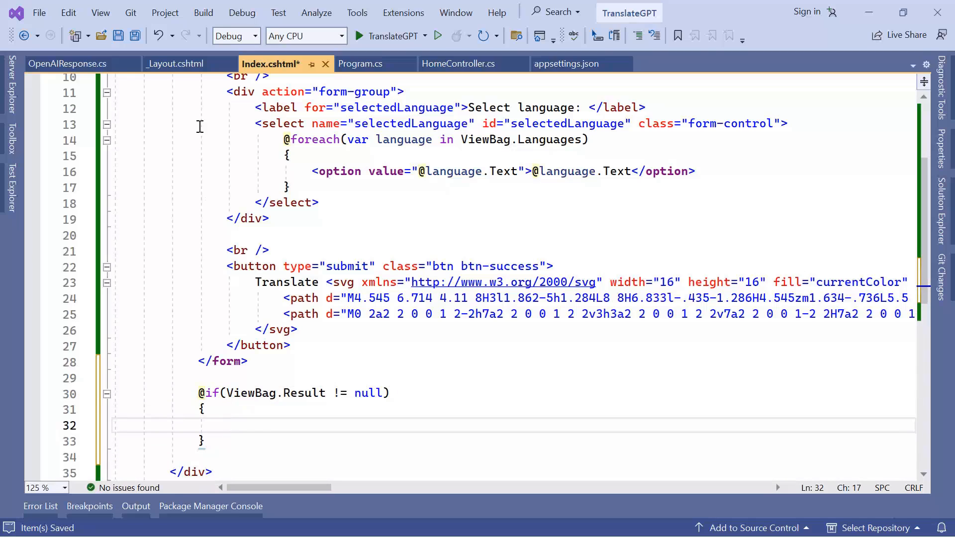
{"action": "left_click", "coordinate": [456, 63]}
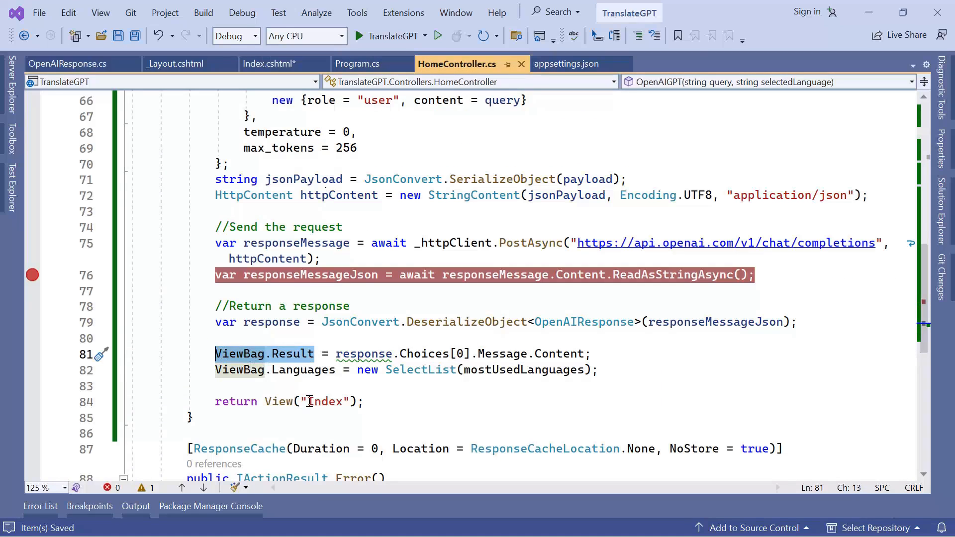
{"action": "left_click", "coordinate": [271, 64]}
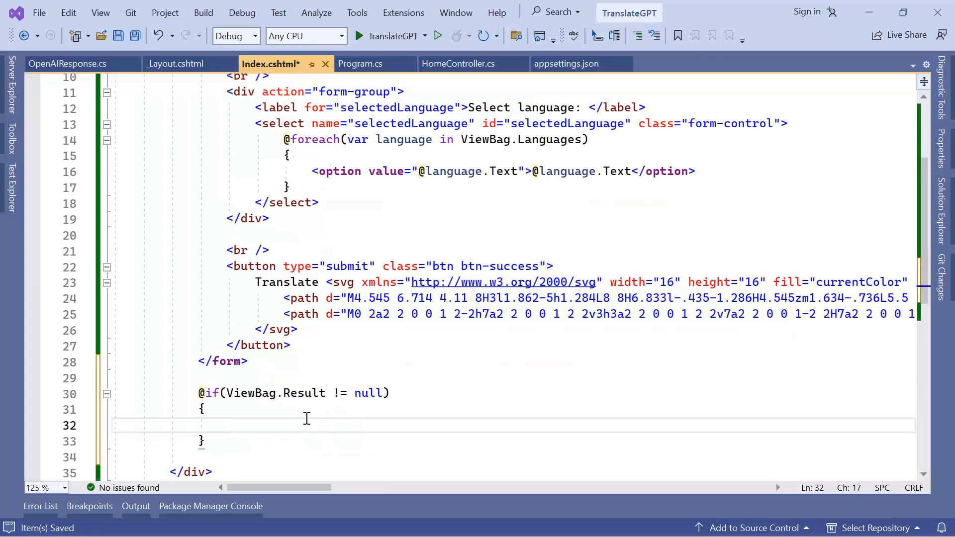
- Inside the block, add a Result paragraph and a div with class 'alert alert-info'
{"action": "type", "text": "<div"}
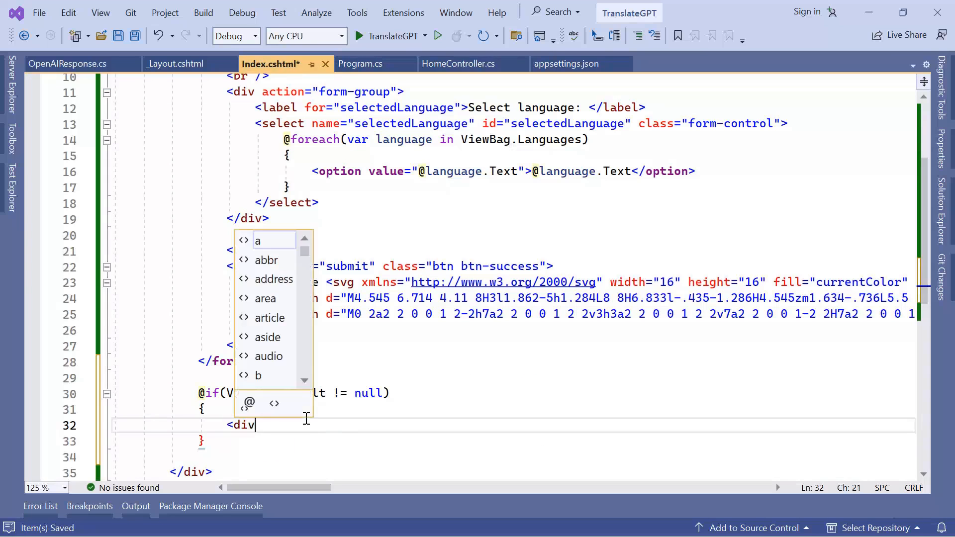
{"action": "type", "text": "class"}
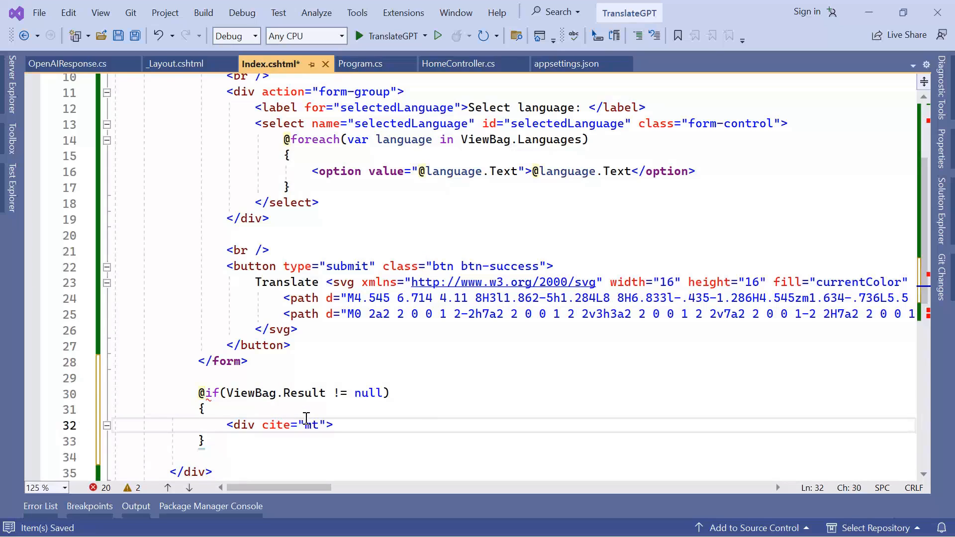
{"action": "type", "text": "-4"}
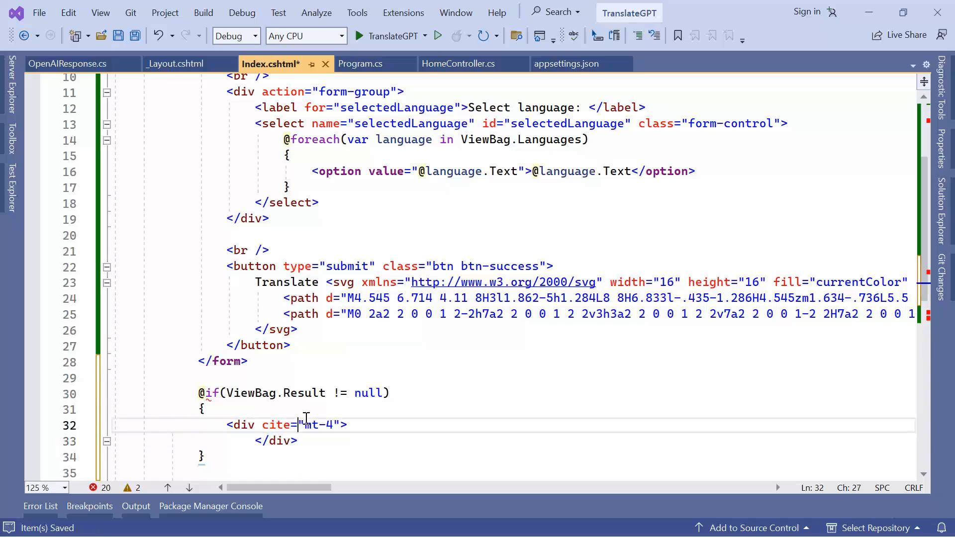
{"action": "left_click", "coordinate": [278, 424]}
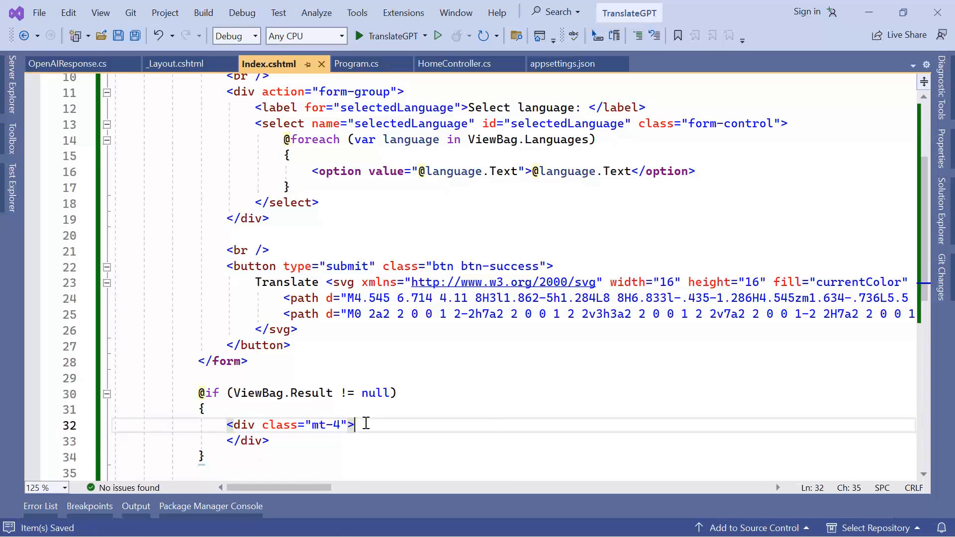
{"action": "type", "text": "<p>Result:</p>"}
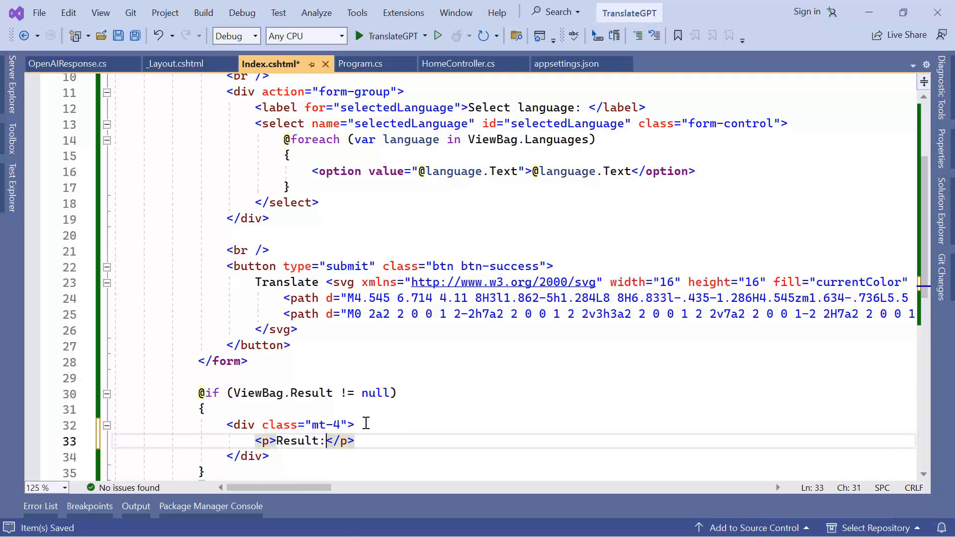
{"action": "key", "text": "Enter"}
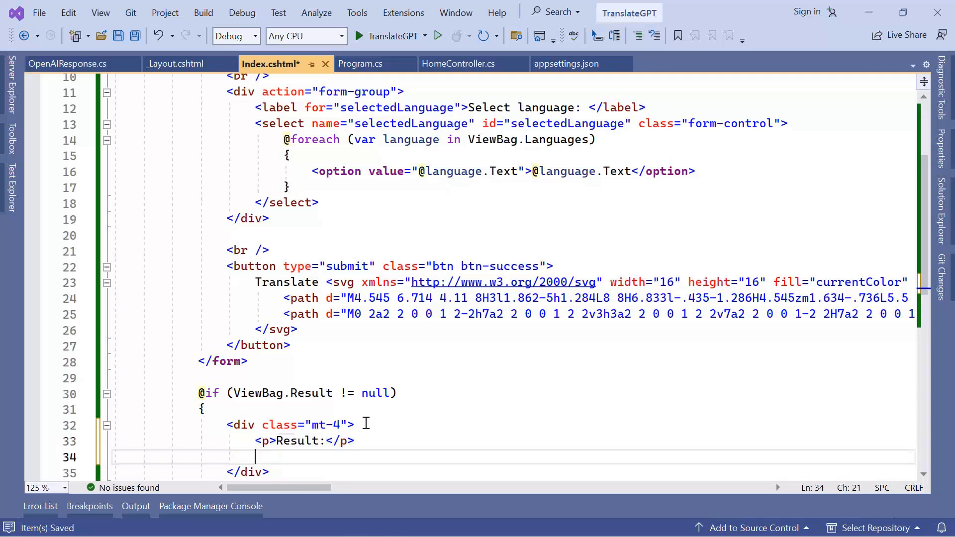
{"action": "type", "text": "<div>"}
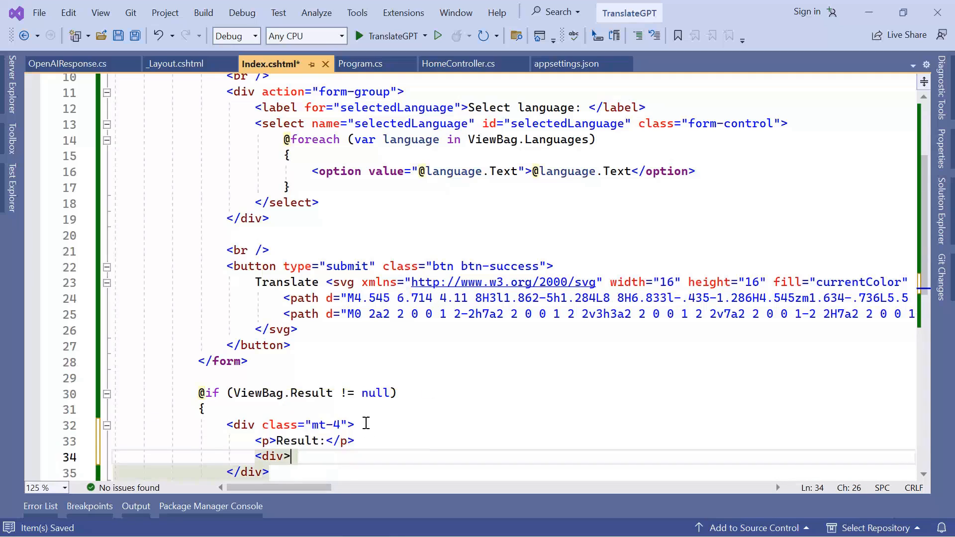
{"action": "type", "text": "</div>"}
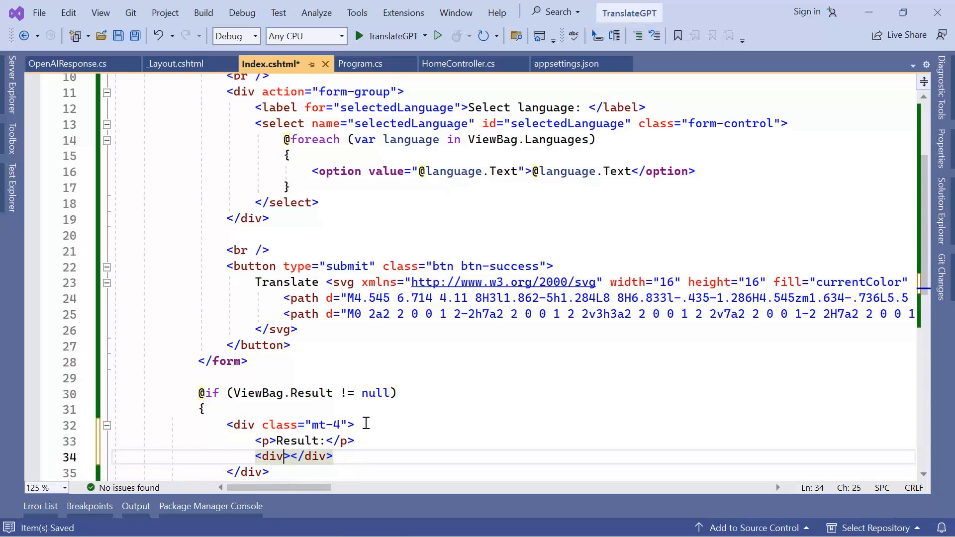
{"action": "type", "text": "class=\"\""}
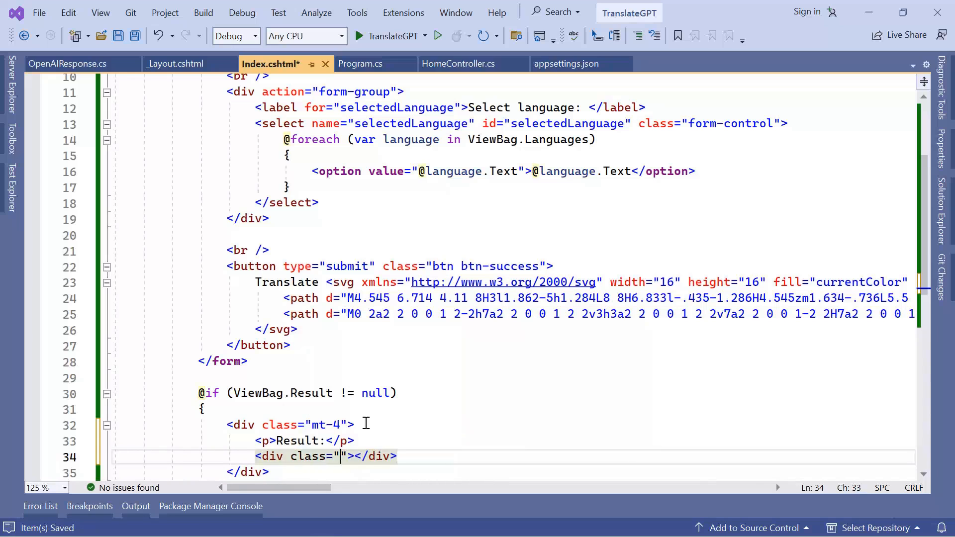
{"action": "type", "text": "alert al"}
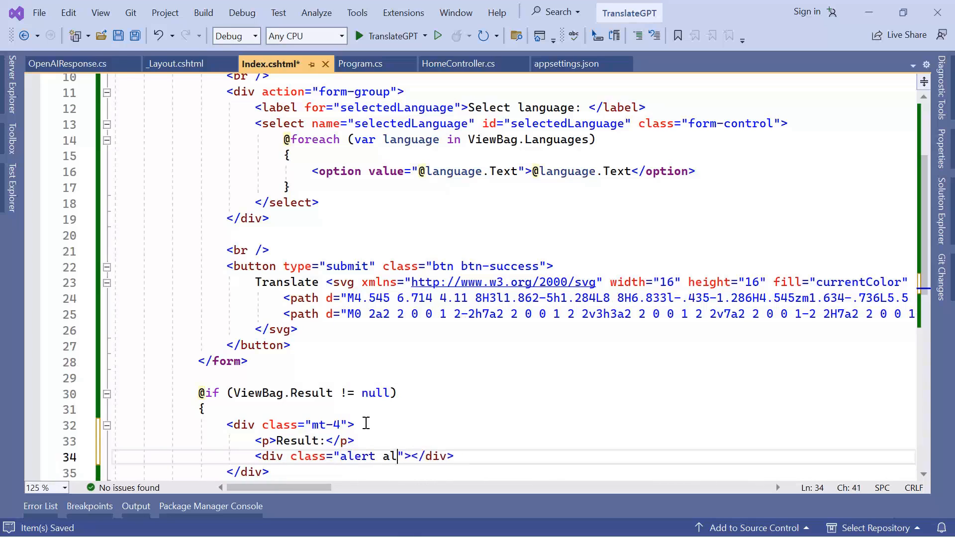
{"action": "type", "text": "ert-info"}
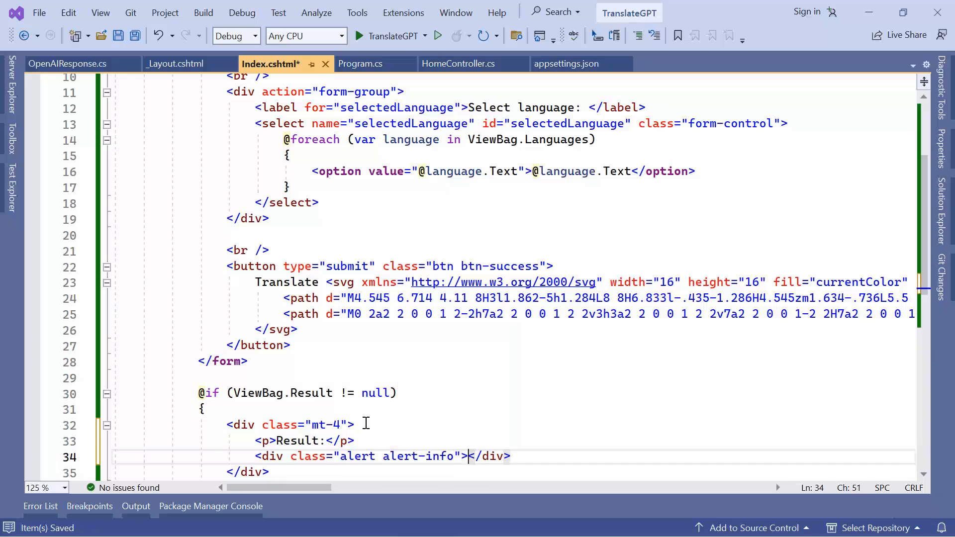
{"action": "type", "text": "@"}
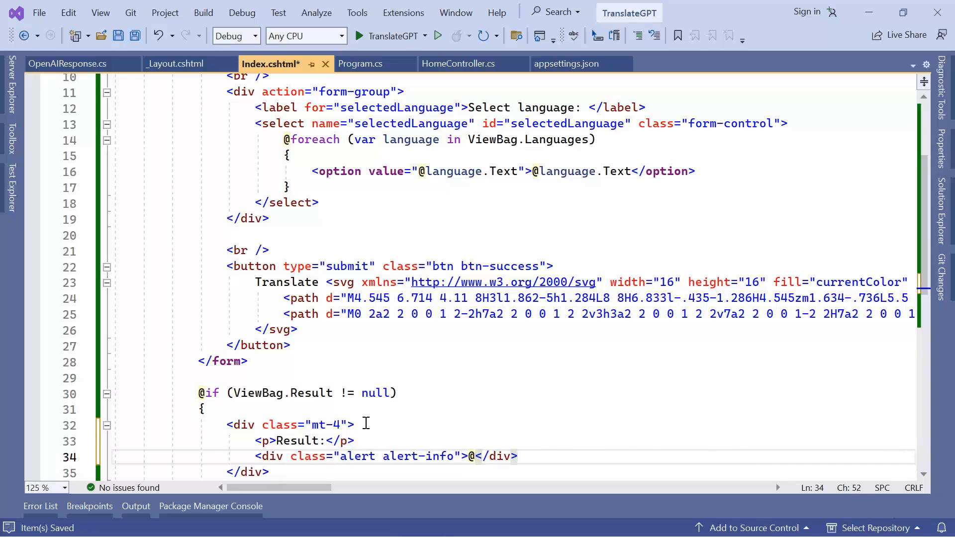
{"action": "type", "text": "Html"}
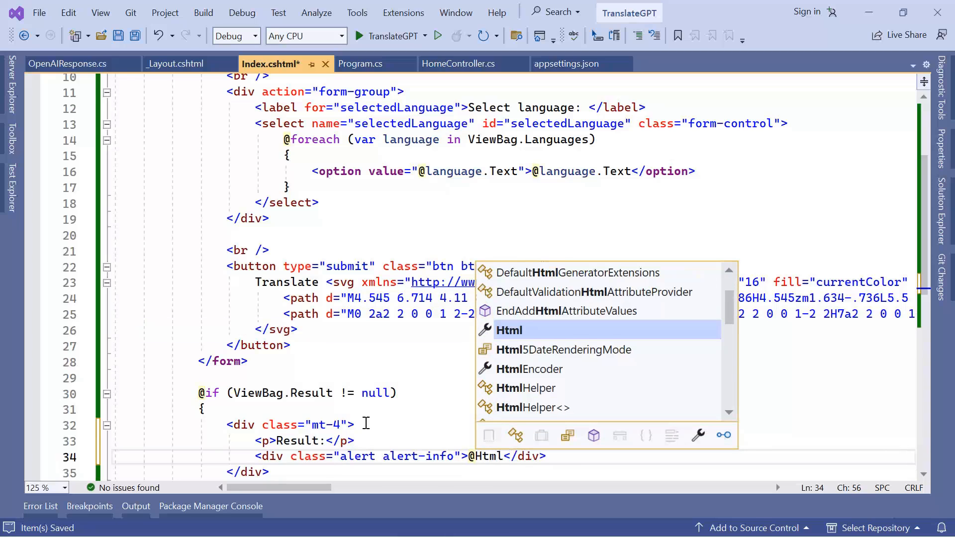
{"action": "type", "text": ".R"}
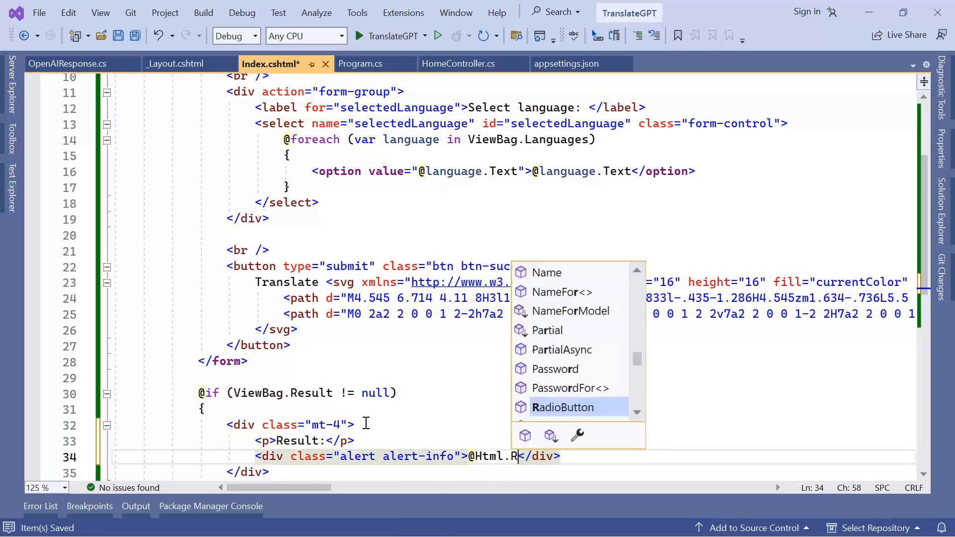
{"action": "type", "text": "aw"}
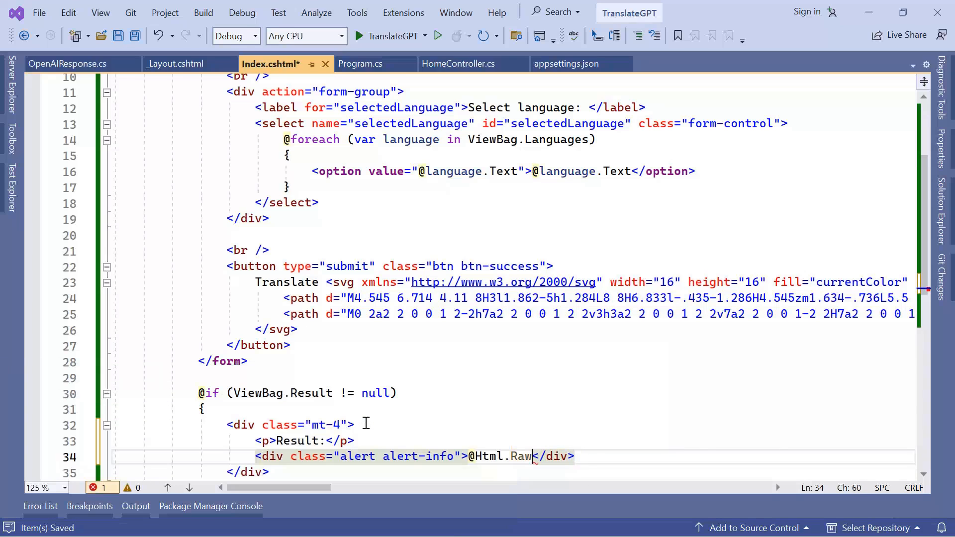
{"action": "type", "text": "(Url)"}
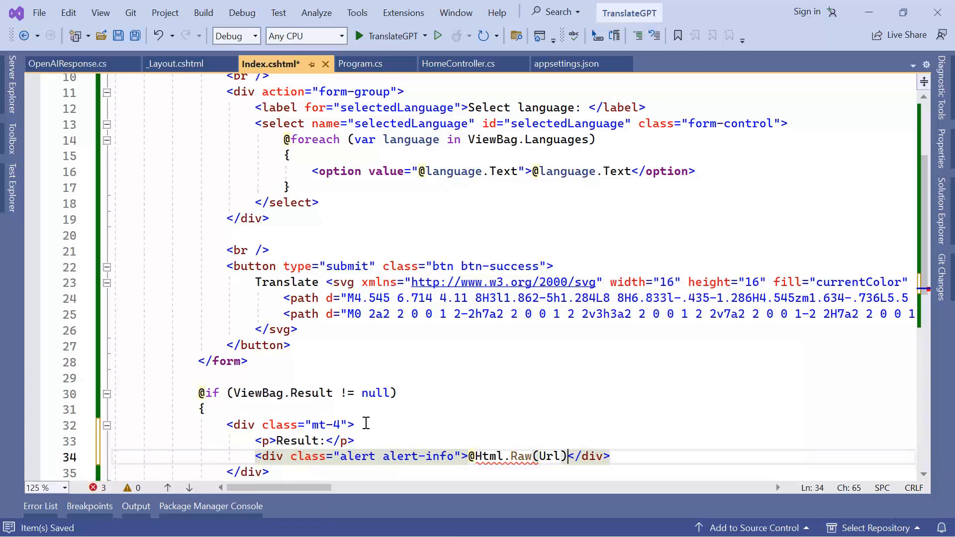
{"action": "key", "text": "Backspace"}
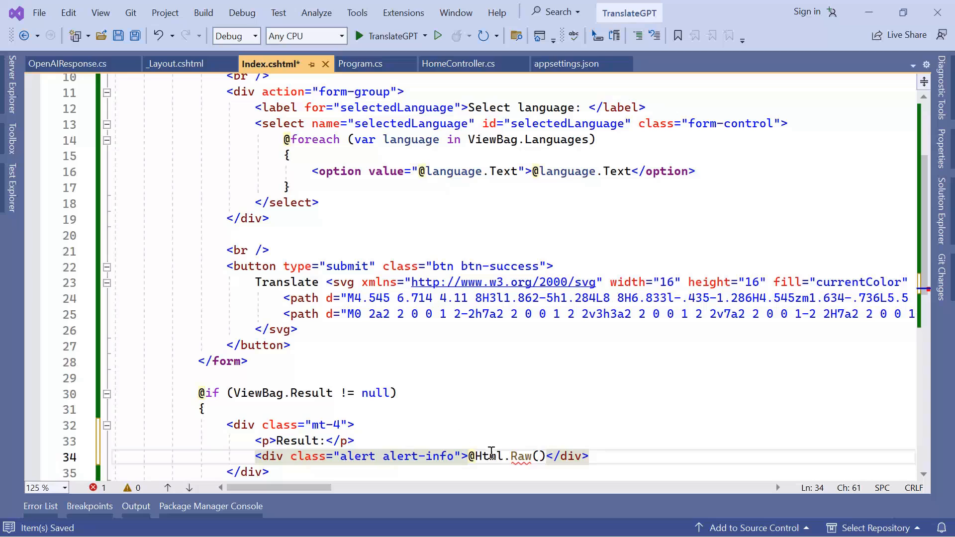
{"action": "mouse_move", "coordinate": [542, 439]}
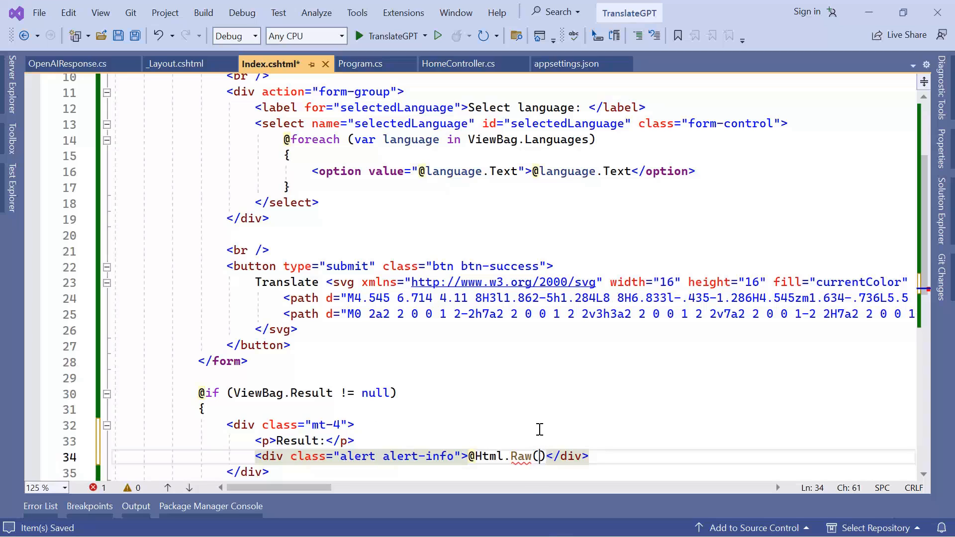
{"action": "mouse_move", "coordinate": [578, 456]}
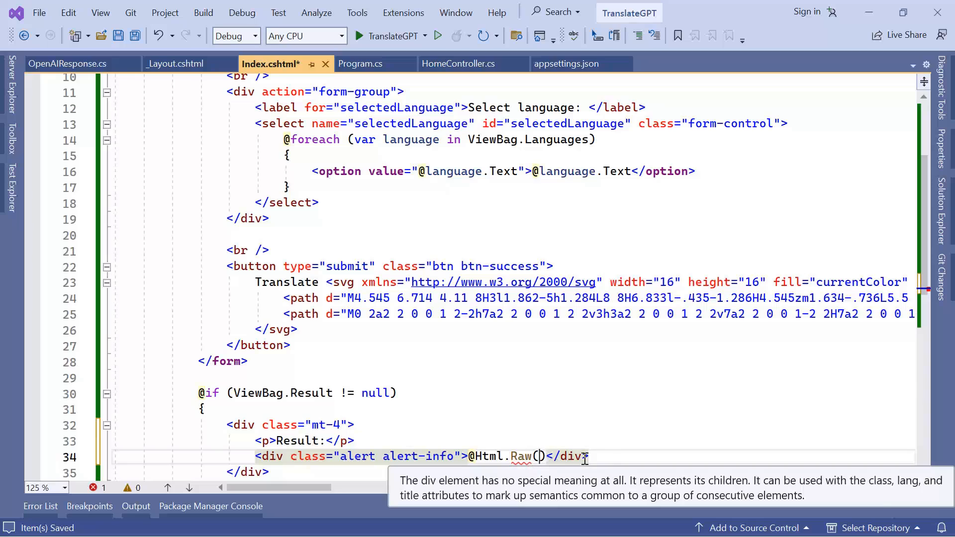
{"action": "type", "text": "Vi"}
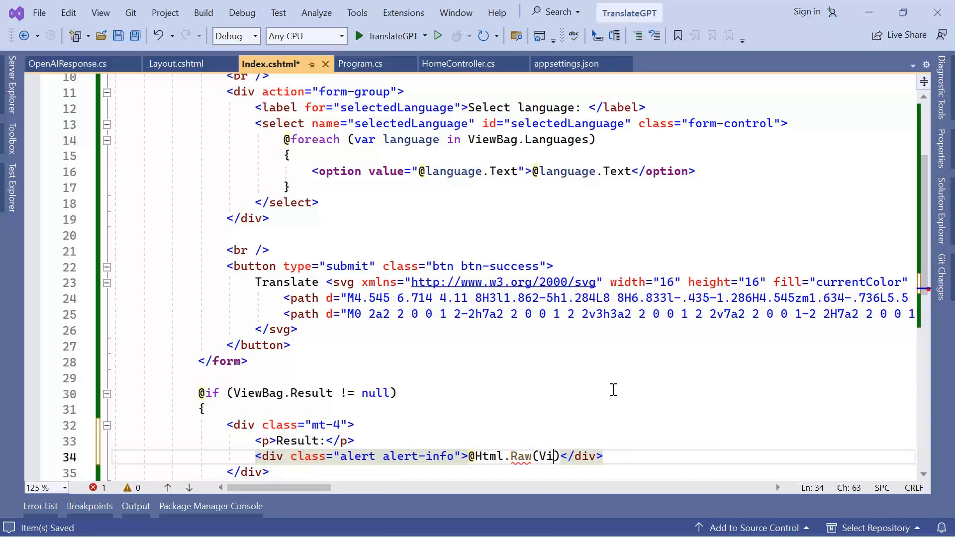
{"action": "type", "text": "ewBag"}
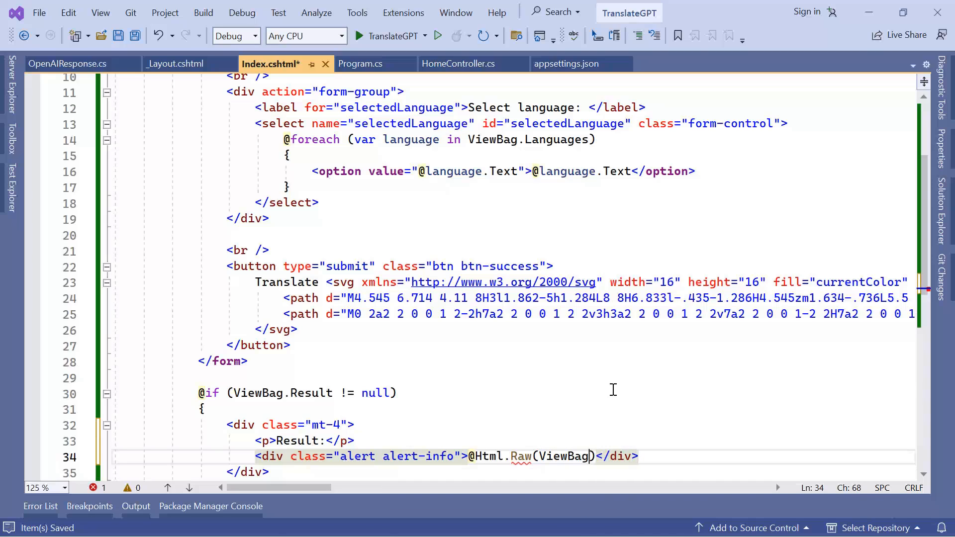
{"action": "type", "text": ".Result"}
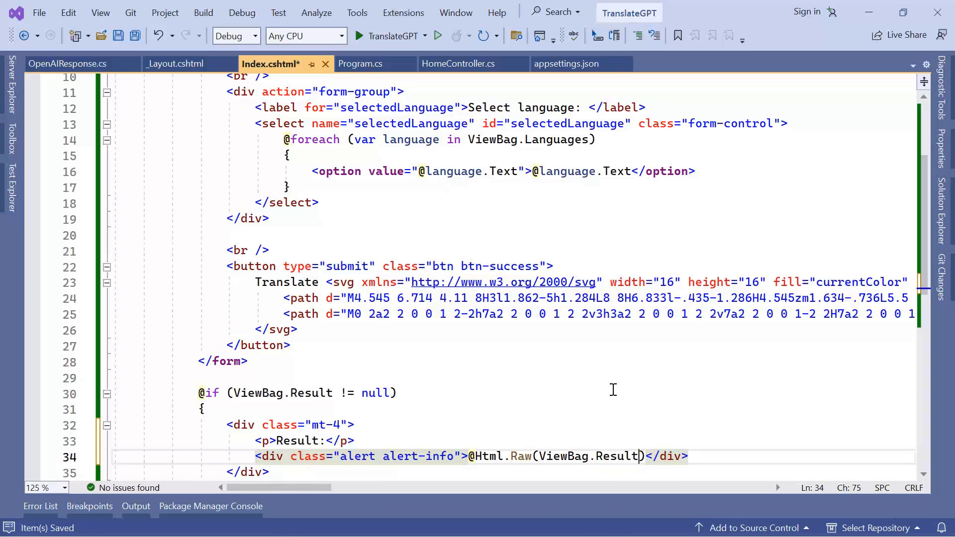
- Review Index.cshtml and launch the TranslateGPT project with the run button
{"action": "scroll", "scroll_direction": "down", "scroll_amount": 3}
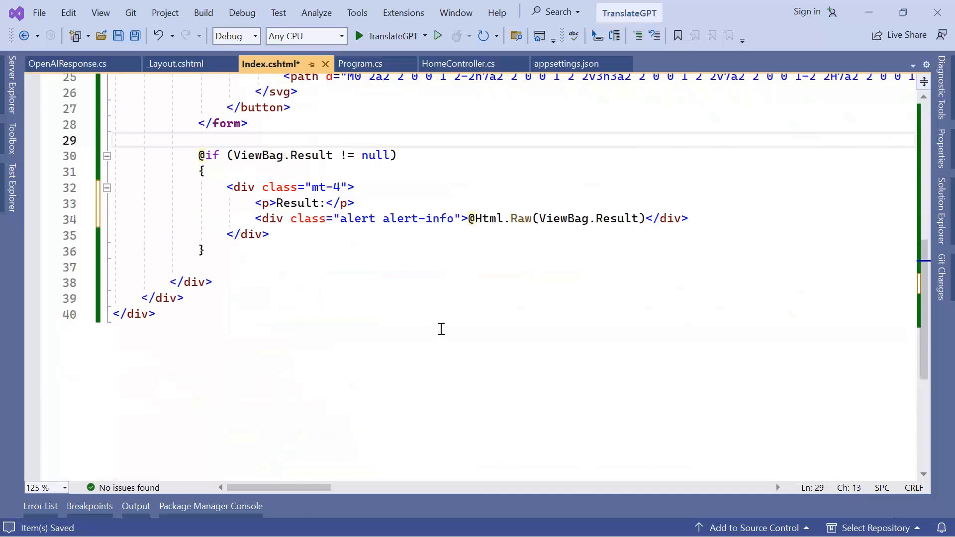
{"action": "scroll", "scroll_direction": "up", "scroll_amount": 3}
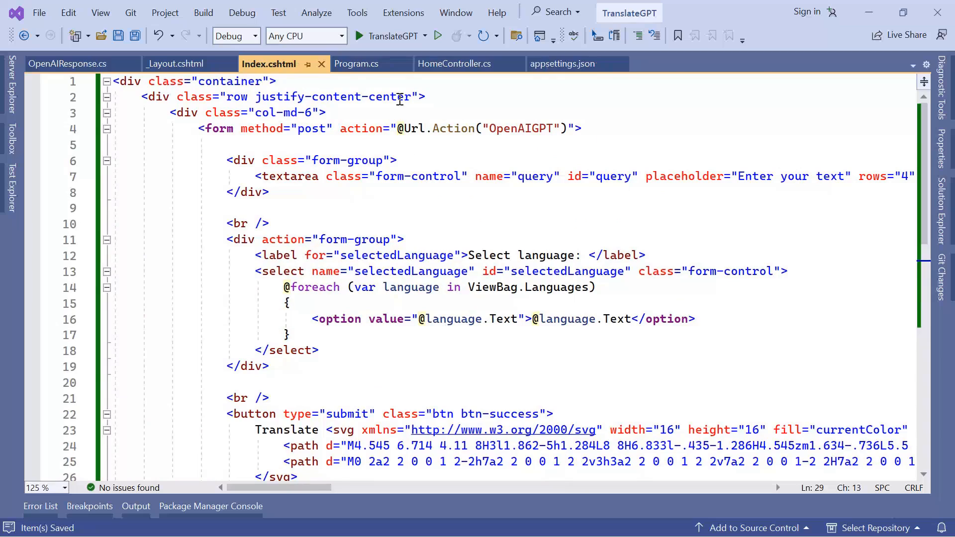
{"action": "left_click", "coordinate": [453, 63]}
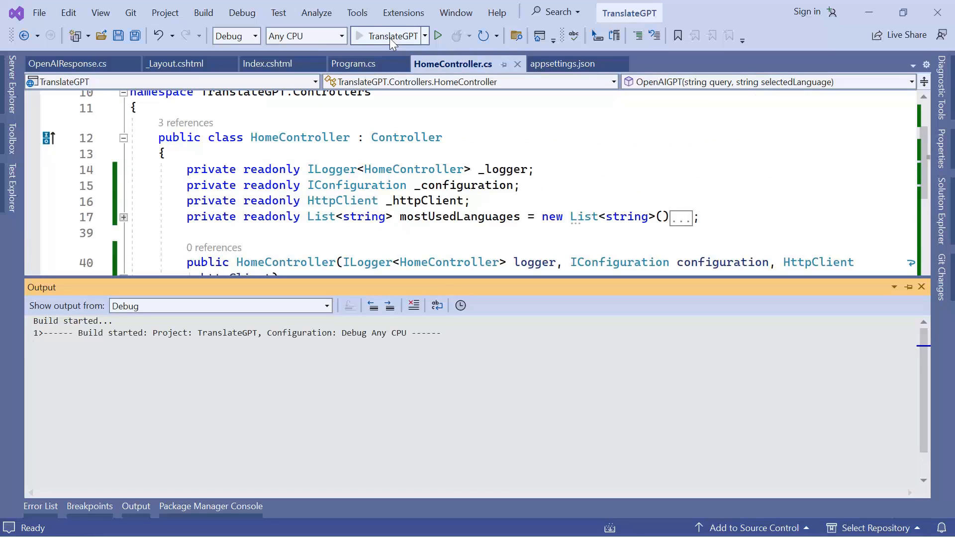
- Enter 'This is a sentence' in the TranslateGPT text area
{"action": "left_click", "coordinate": [437, 35]}
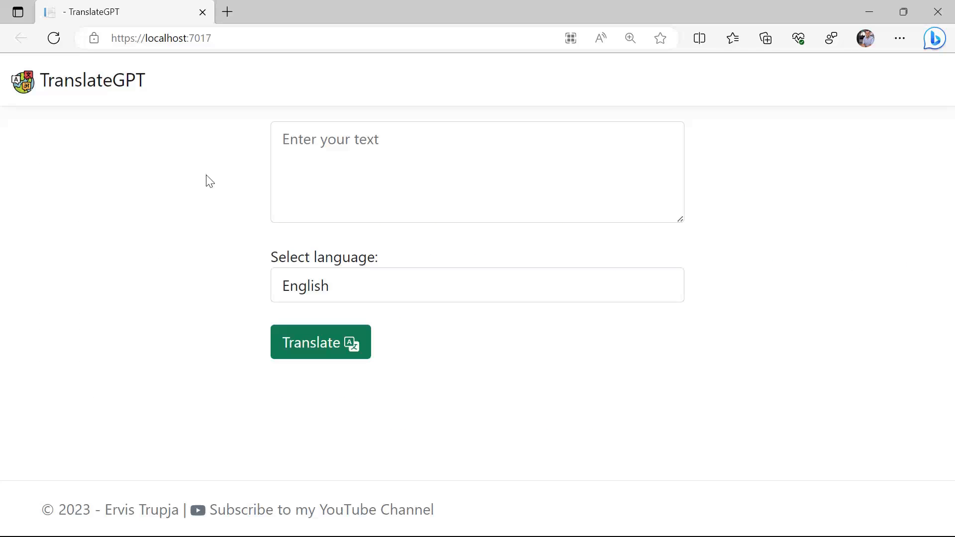
{"action": "type", "text": "T"}
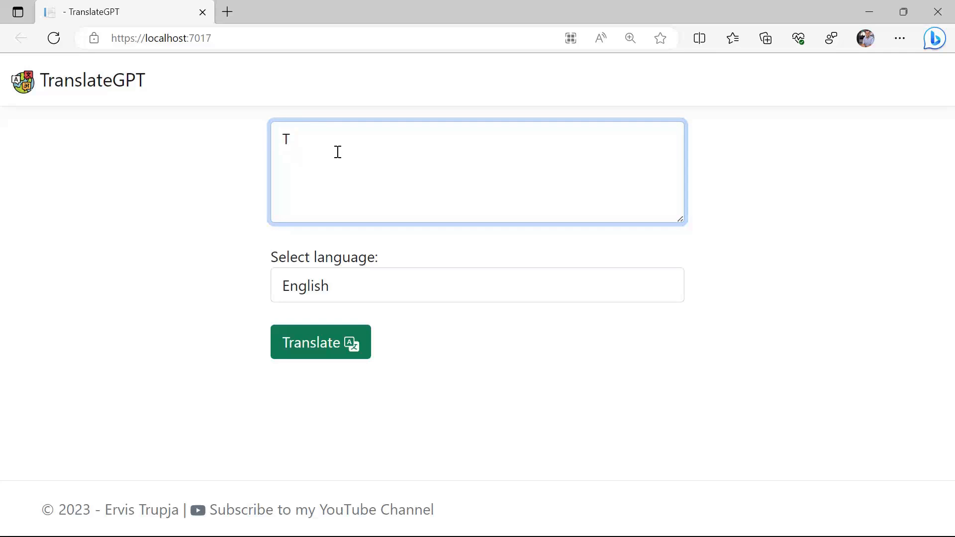
{"action": "type", "text": "his is a se"}
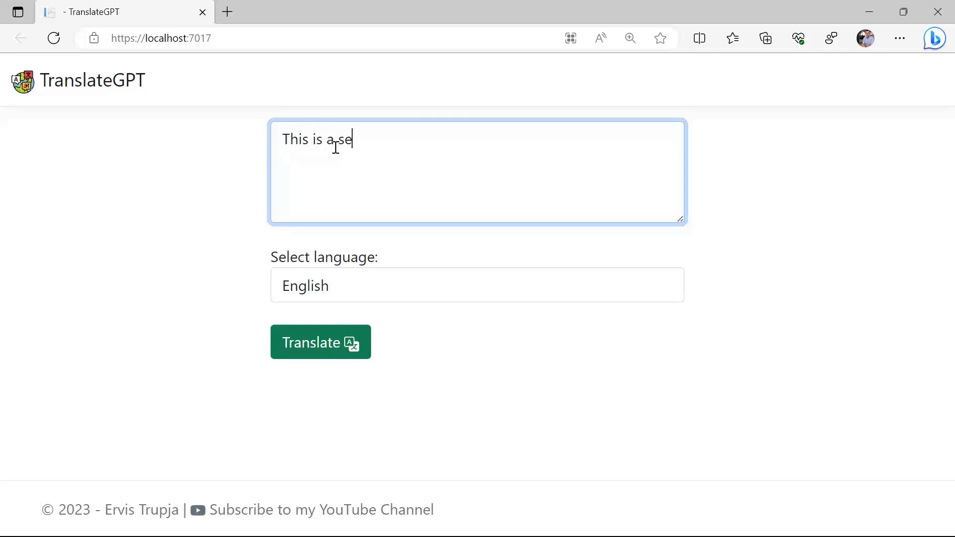
{"action": "type", "text": "ntence"}
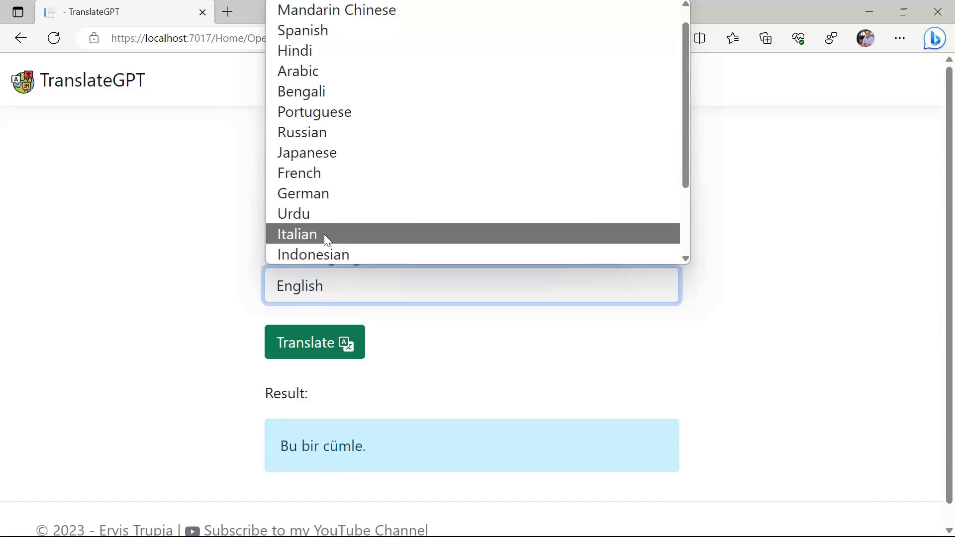
- Translate 'Bu bir cümle.' into Italian, getting 'Questa è una frase.', then refocus the text box
{"action": "left_click", "coordinate": [297, 234]}
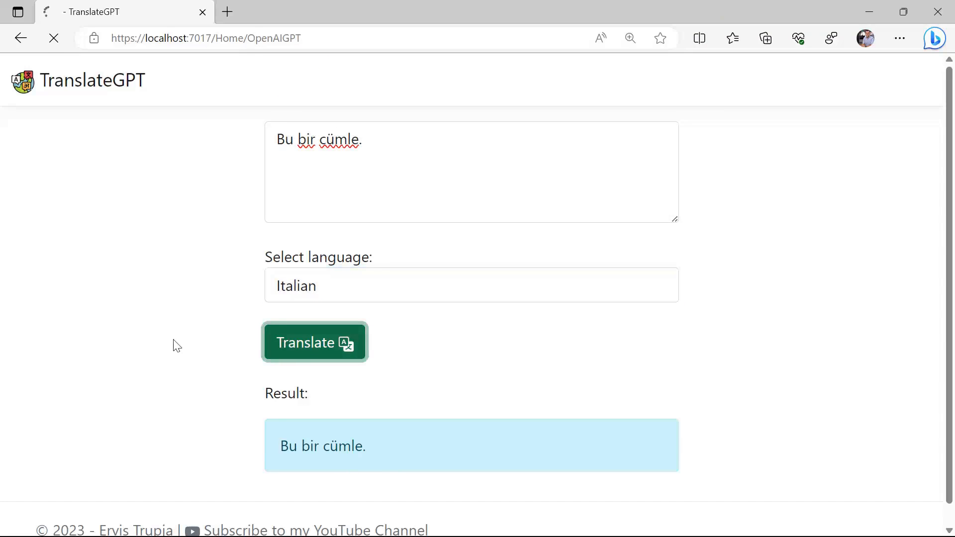
{"action": "left_click", "coordinate": [314, 342]}
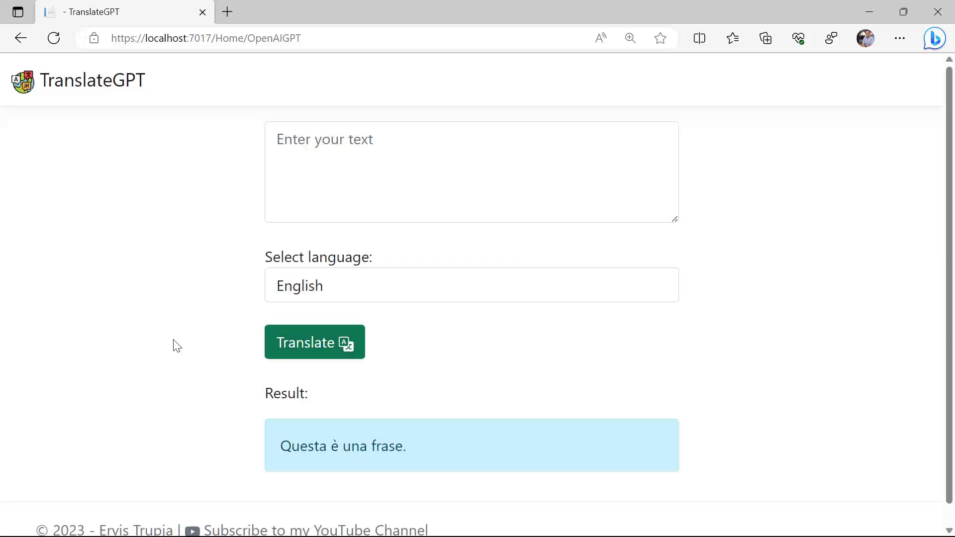
{"action": "mouse_move", "coordinate": [150, 346]}
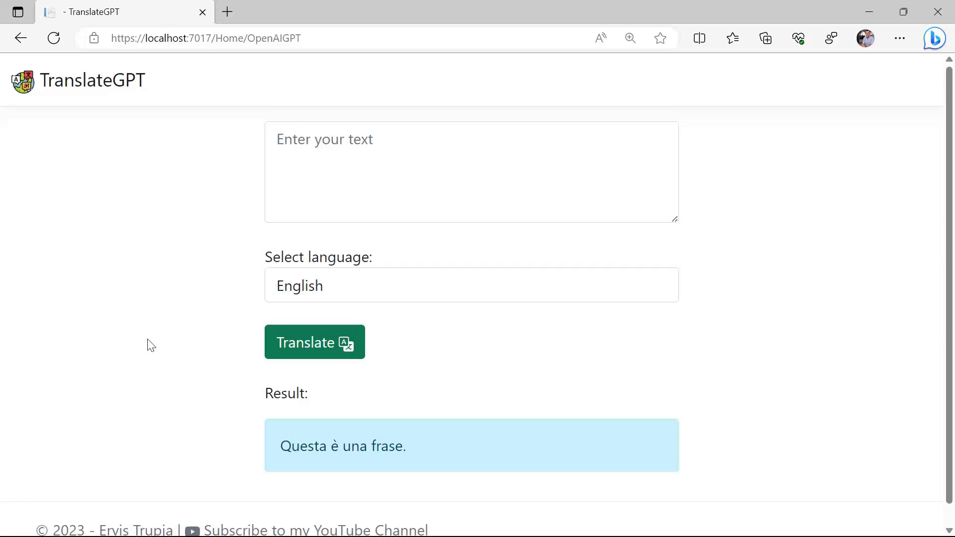
{"action": "mouse_move", "coordinate": [146, 325]}
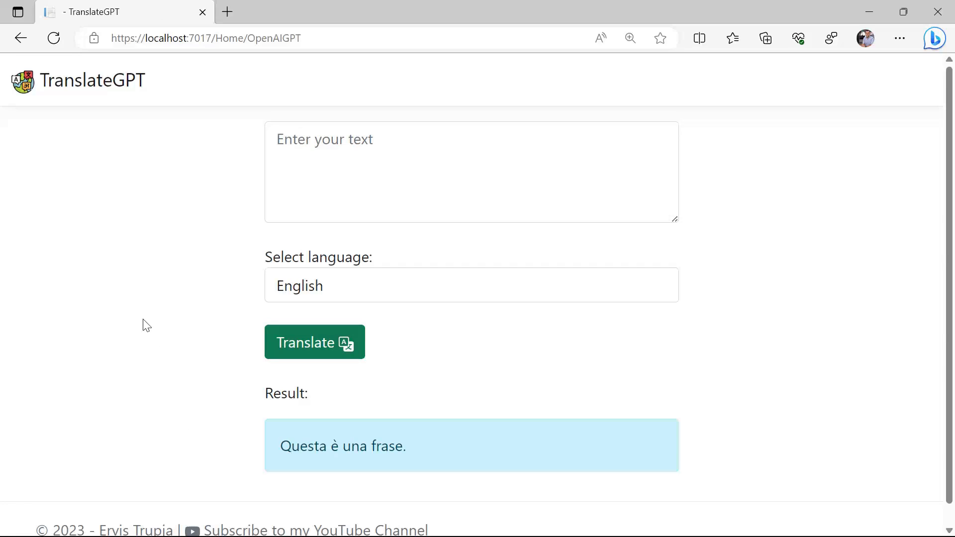
{"action": "left_click", "coordinate": [434, 170]}
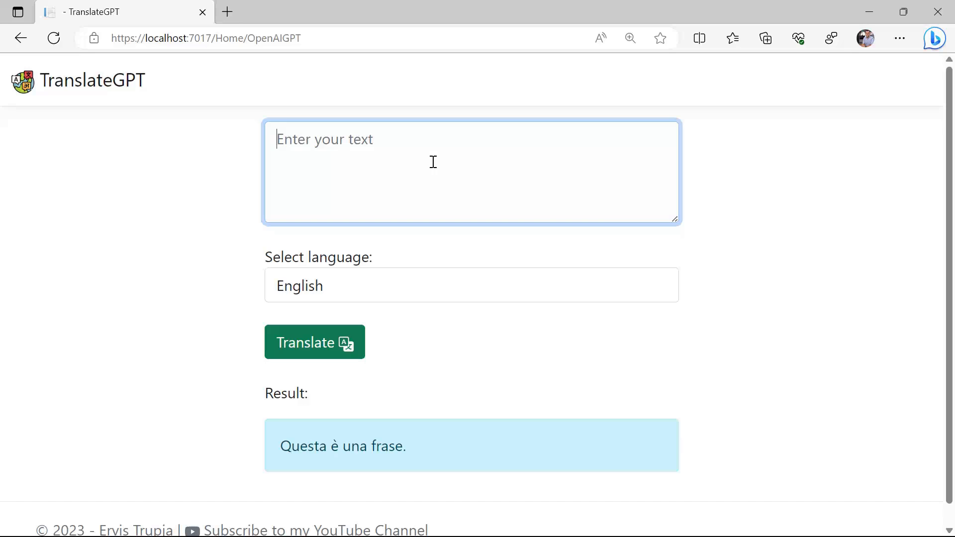
{"action": "mouse_move", "coordinate": [343, 299]}
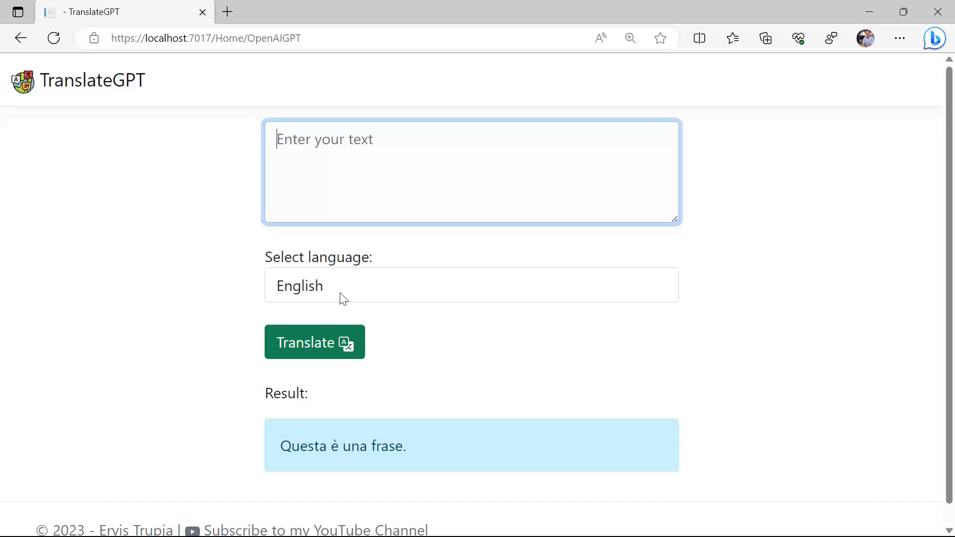
{"action": "mouse_move", "coordinate": [358, 164]}
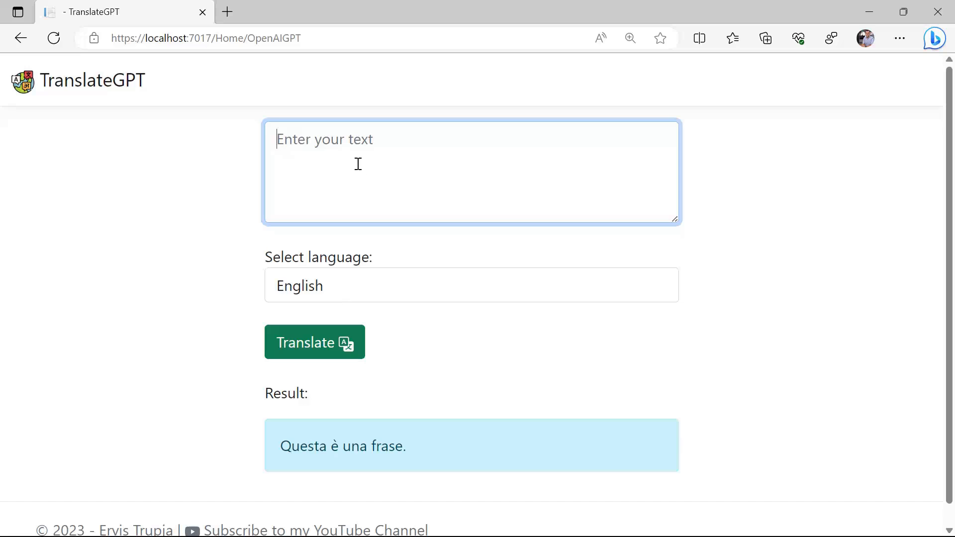
- Enter 'Bu bir cümle.' and translate it into Hindi, then English
{"action": "type", "text": "Bu bir cümle."}
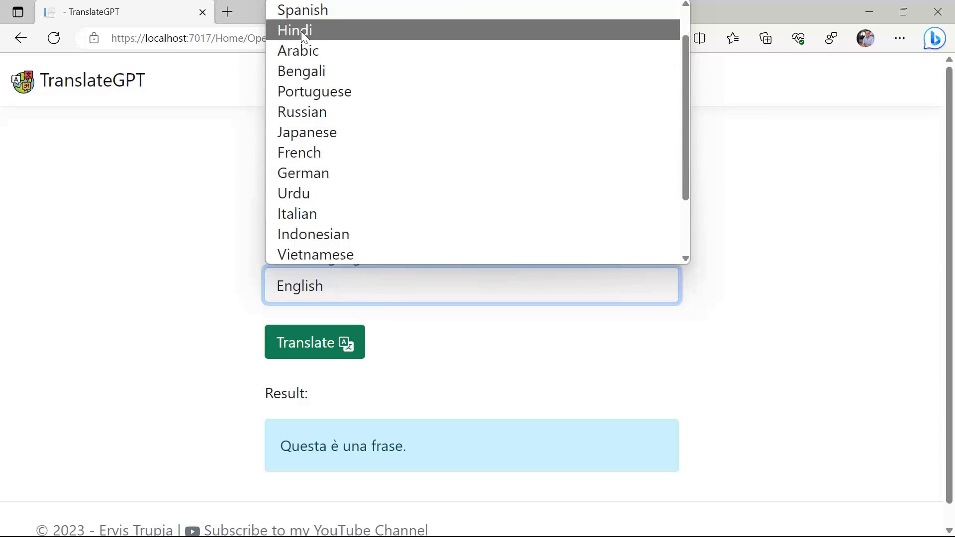
{"action": "left_click", "coordinate": [294, 30]}
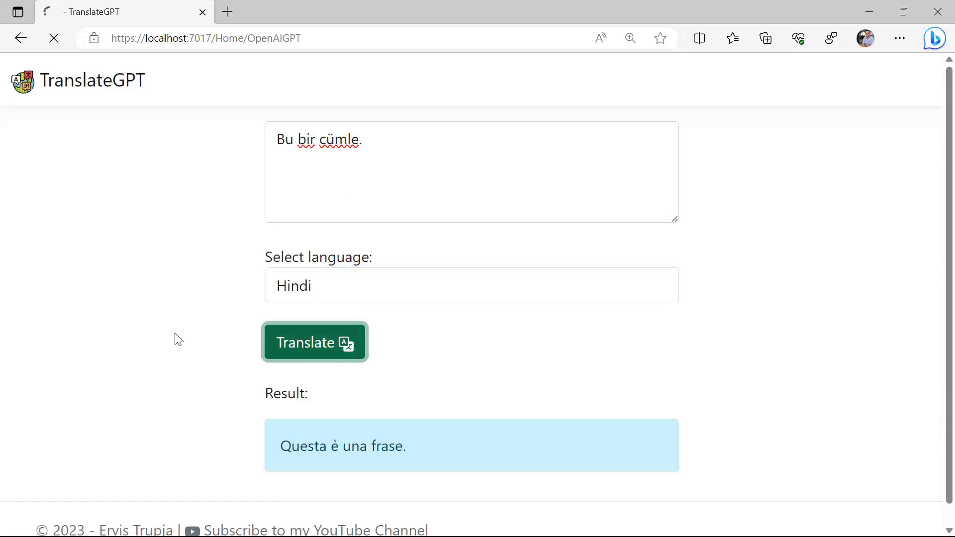
{"action": "left_click", "coordinate": [315, 342]}
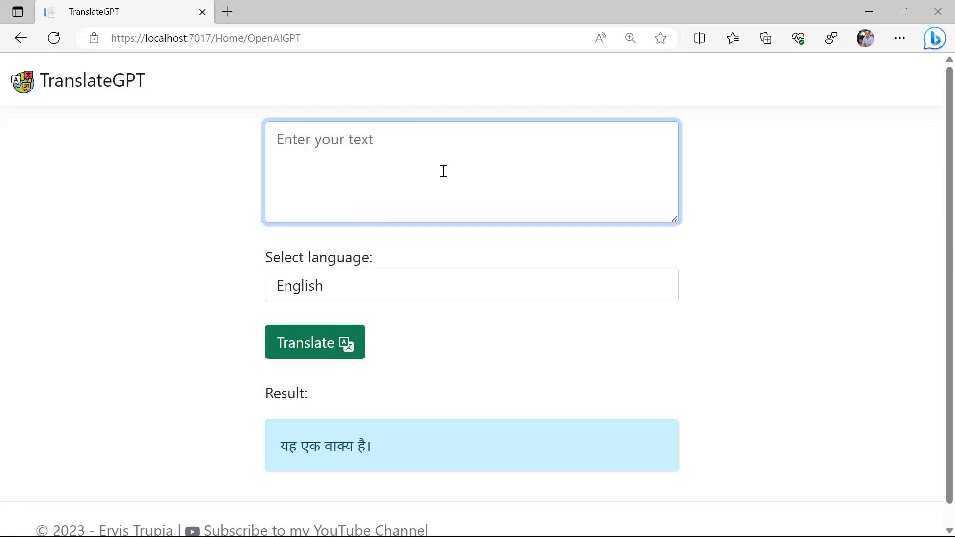
{"action": "left_click", "coordinate": [314, 342]}
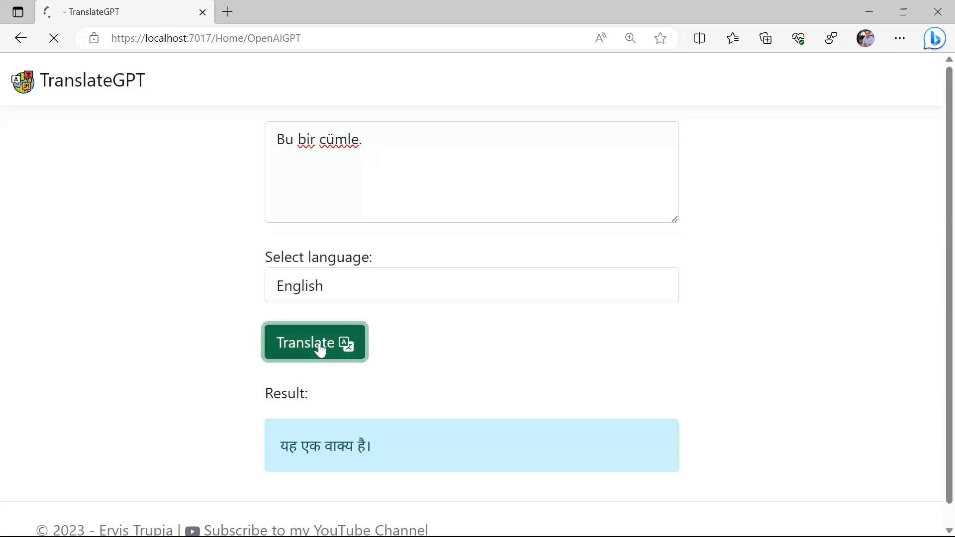
- Translate the sentence into Arabic and select the result 'هذه جملة.'
{"action": "left_click", "coordinate": [314, 342]}
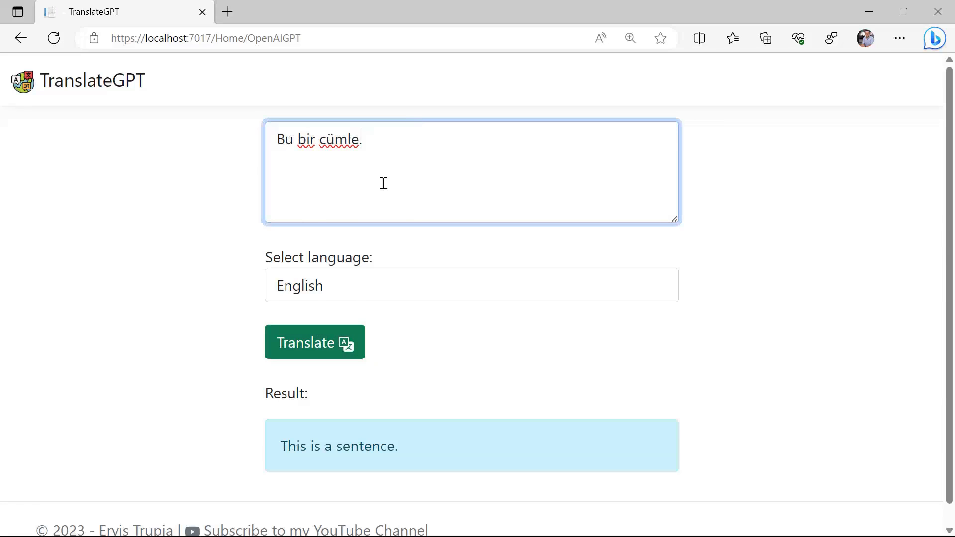
{"action": "left_click", "coordinate": [470, 285]}
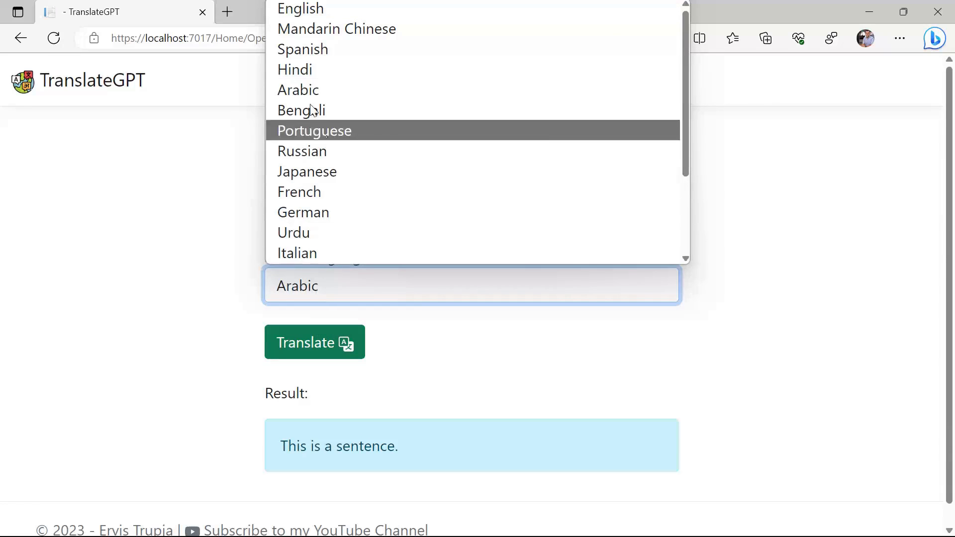
{"action": "left_click", "coordinate": [314, 342]}
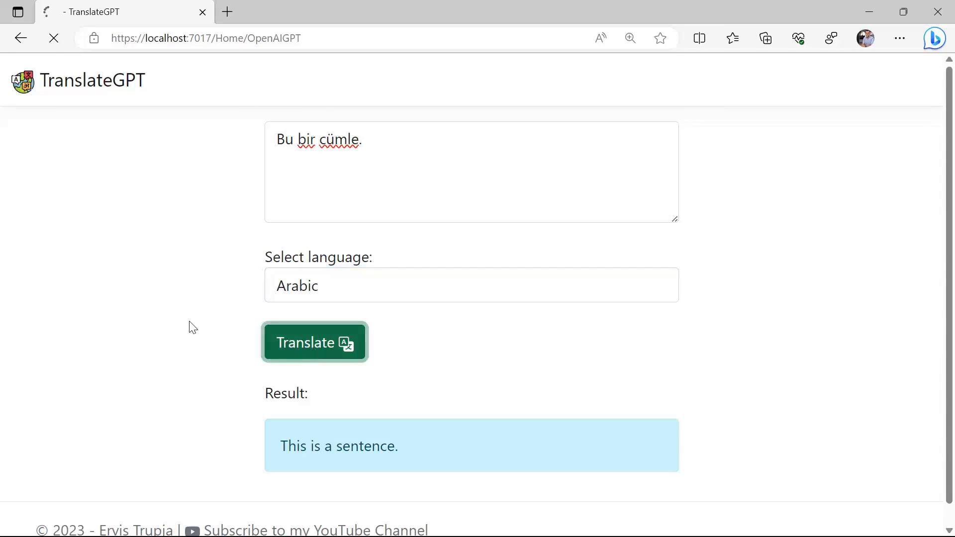
{"action": "left_click", "coordinate": [314, 342]}
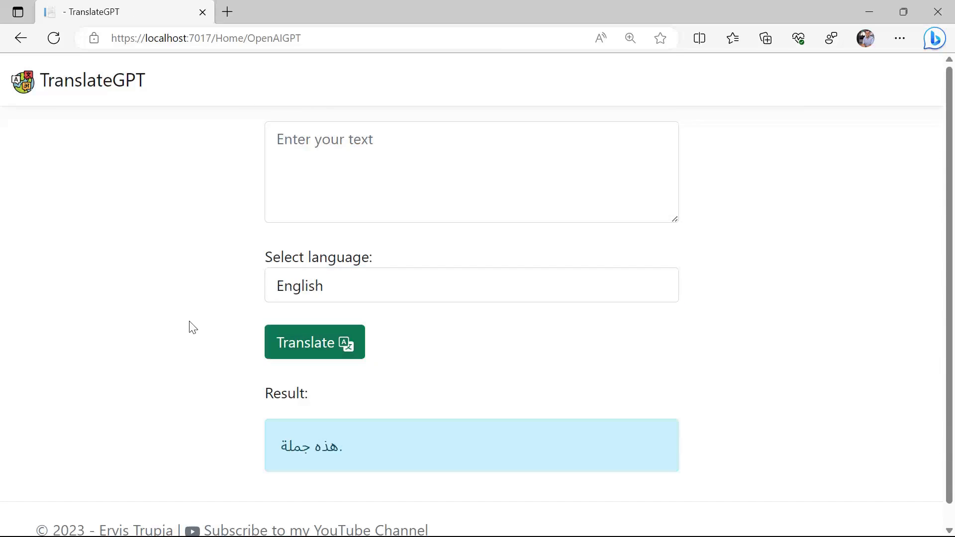
{"action": "double_click", "coordinate": [311, 447]}
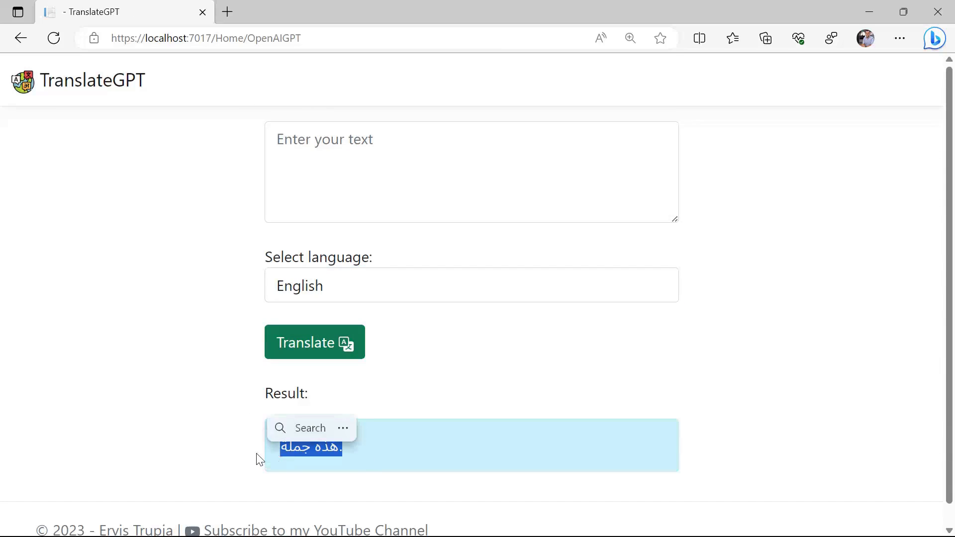